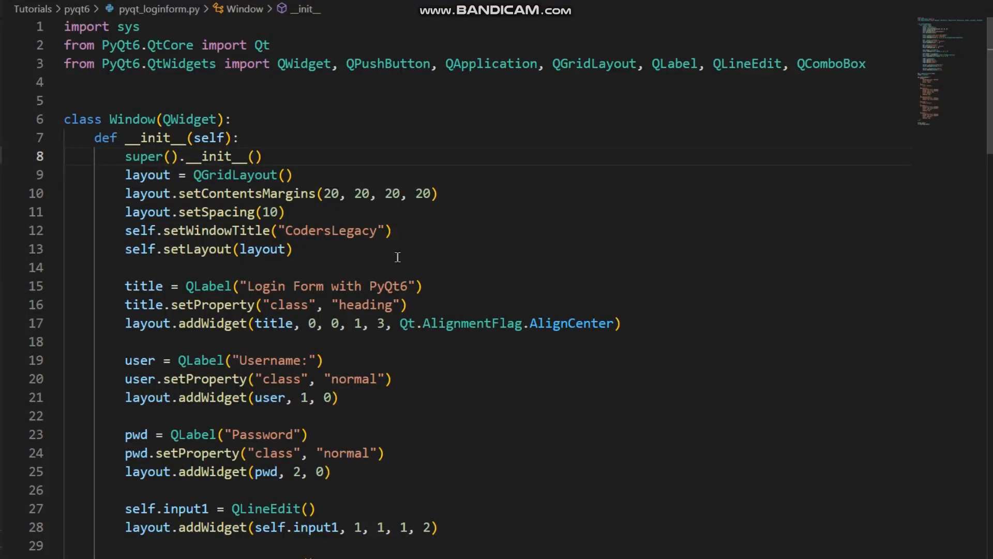
mouse_move(434, 261)
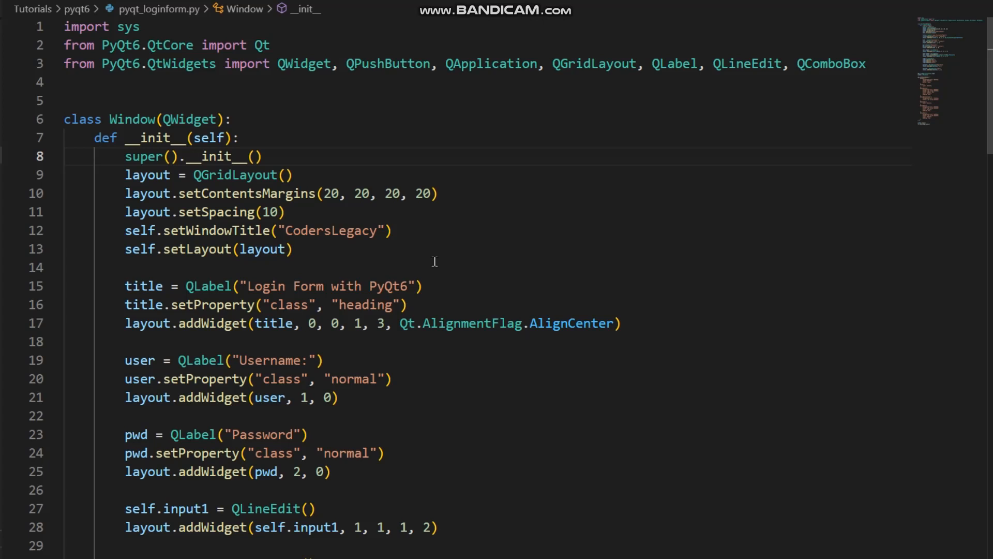
mouse_move(727, 260)
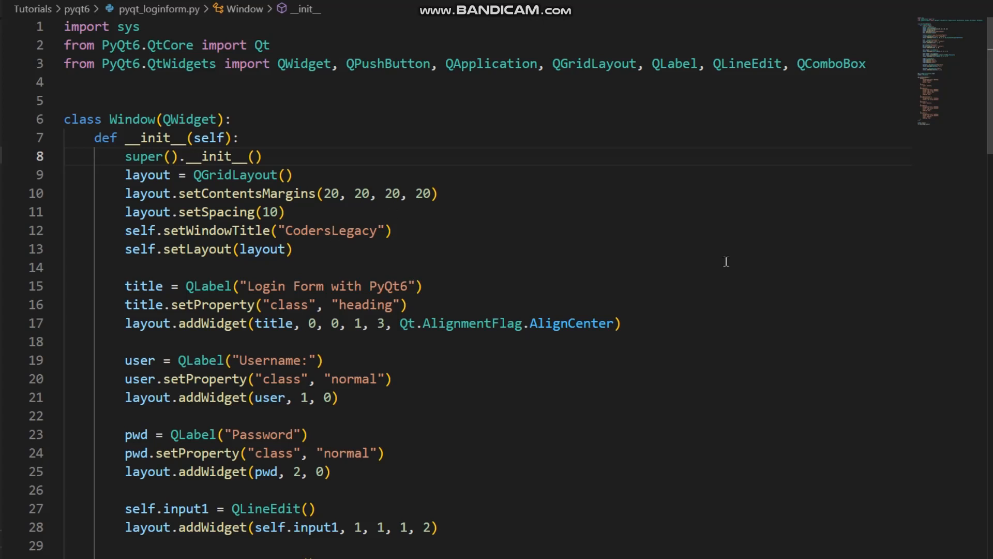
Step: Comment out lines 34-37: combo = QComboBox() and the Male, Female, Other addItem calls
scroll("down", 3)
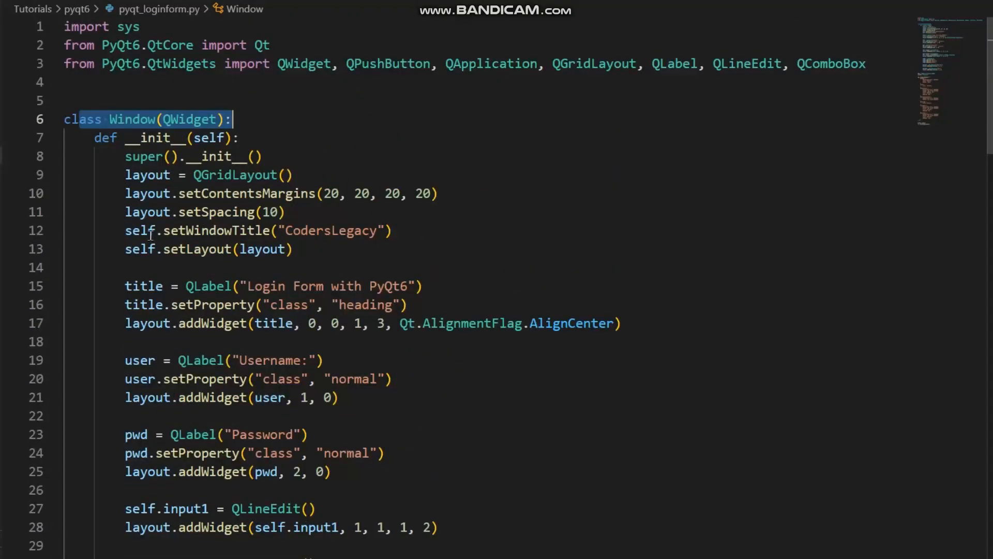
scroll("down", 3)
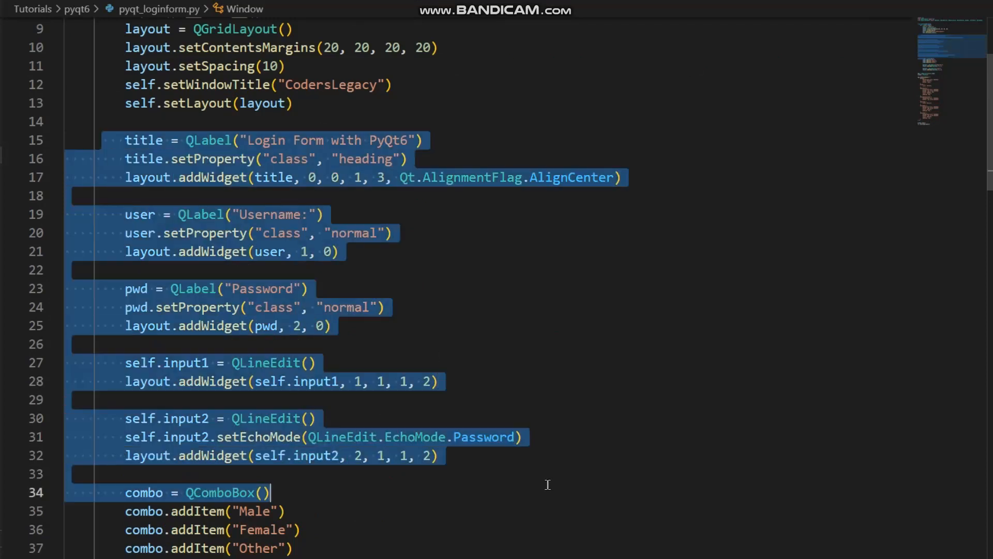
scroll("down", 3)
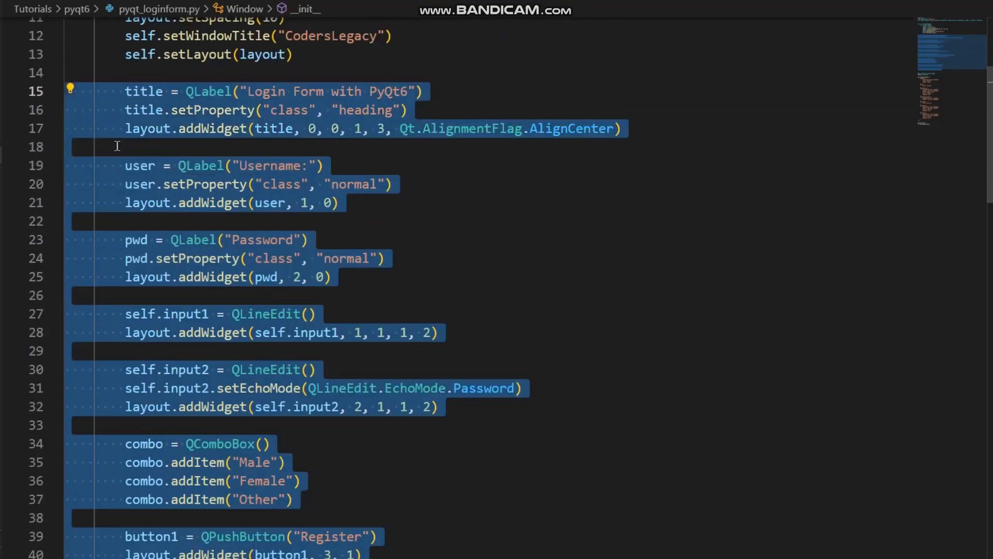
left_click(117, 146)
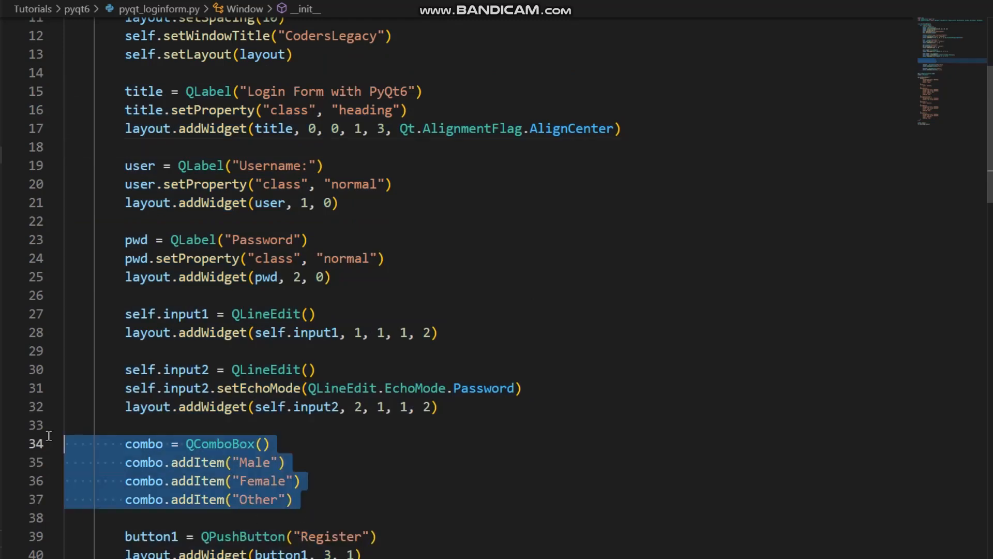
key("ctrl+/")
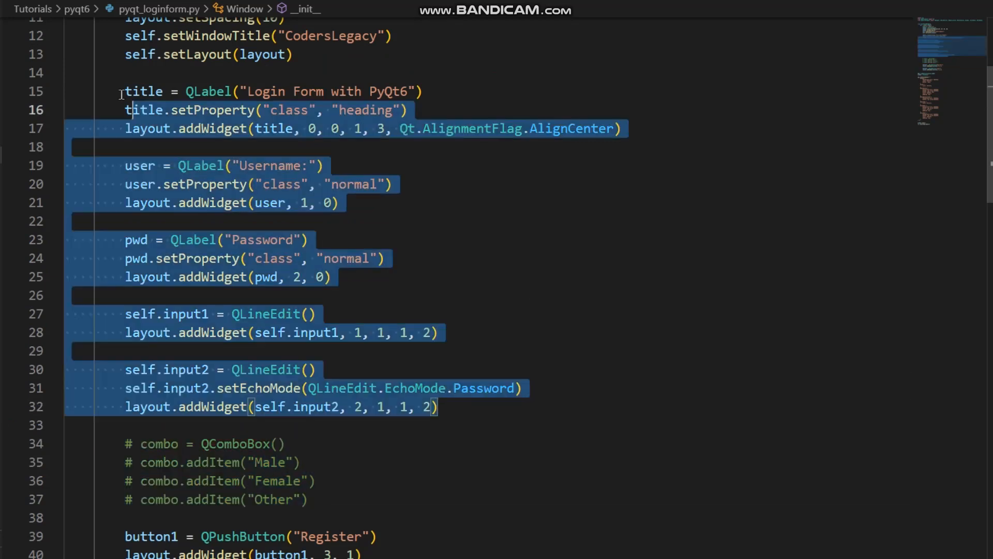
left_click(377, 277)
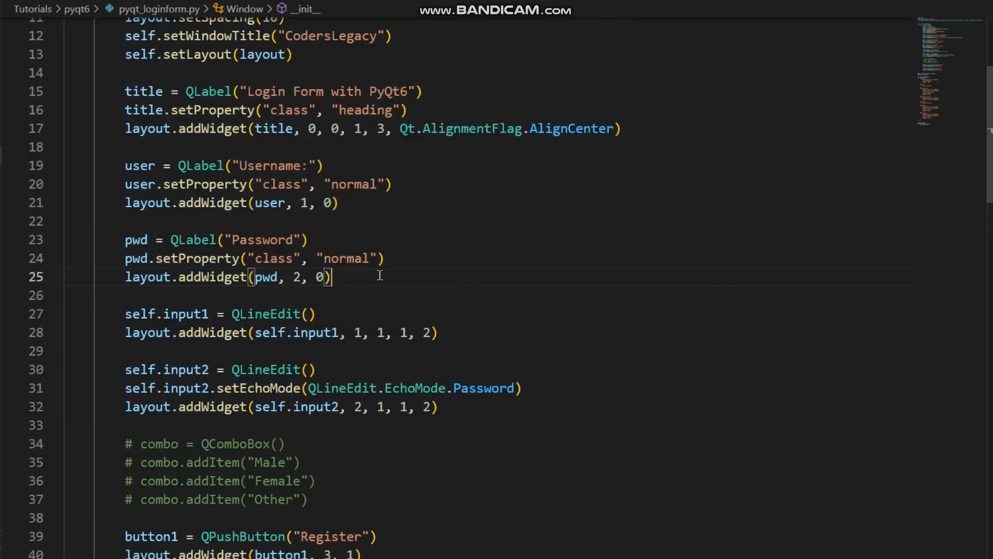
scroll("down", 3)
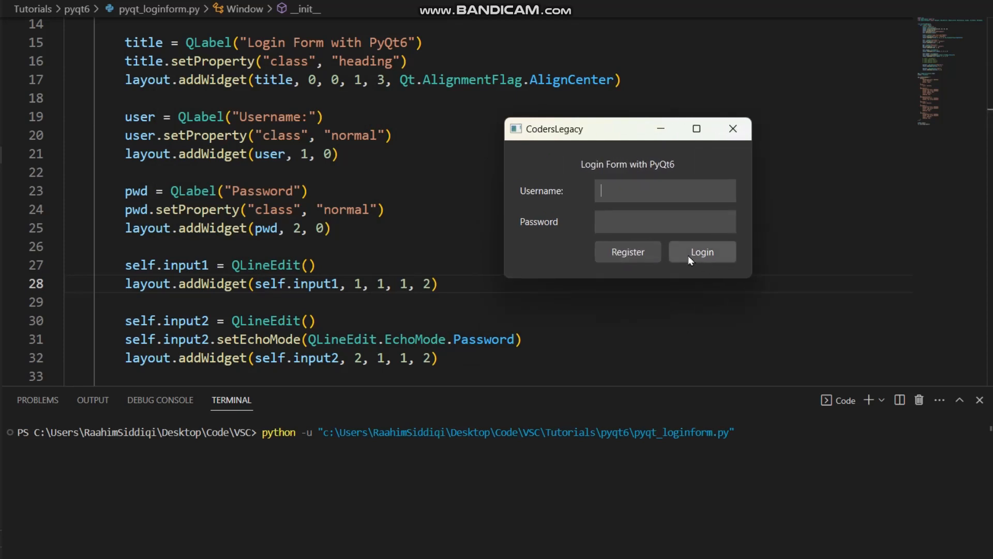
mouse_move(633, 246)
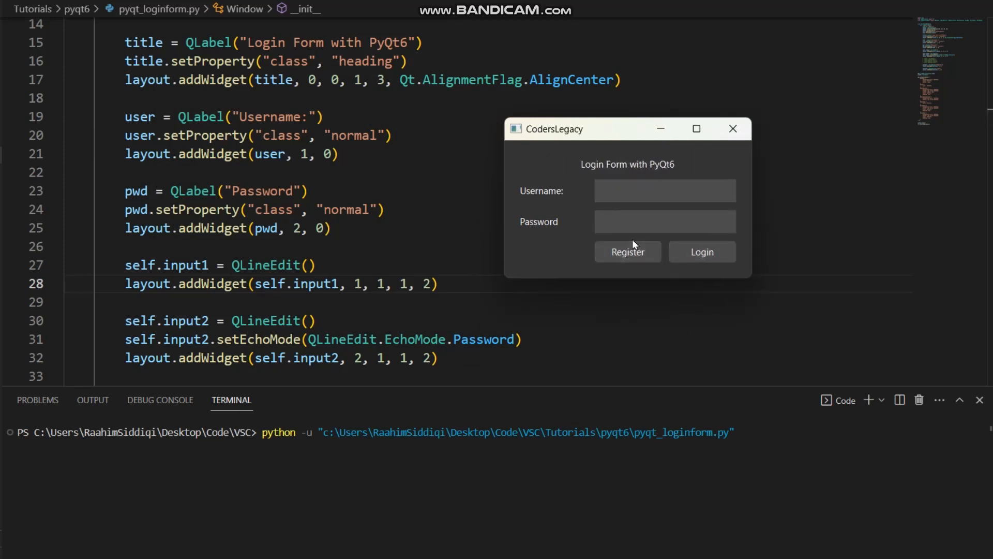
Step: Test the running form with a masked password and username 'CodersLegacy', then close its window
type("•••••")
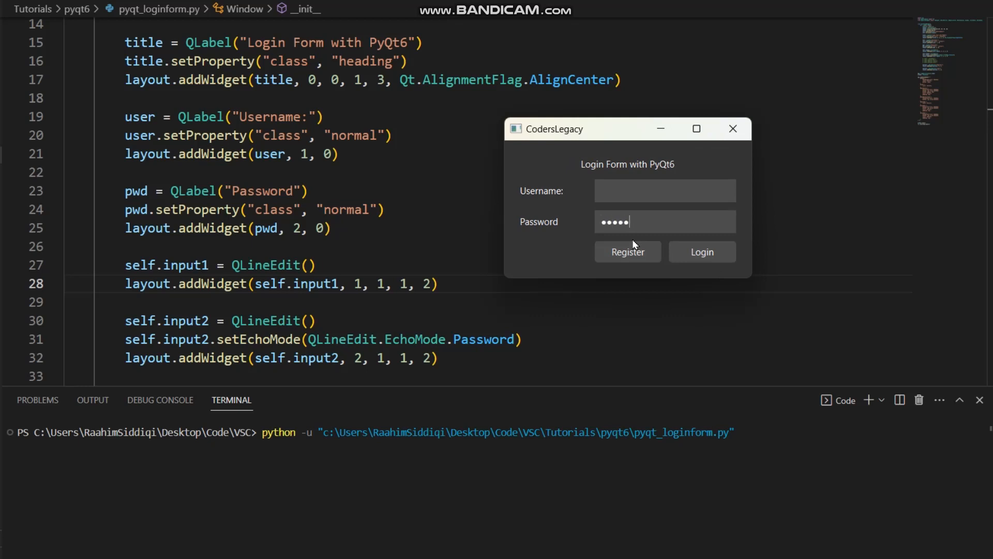
type("Coder")
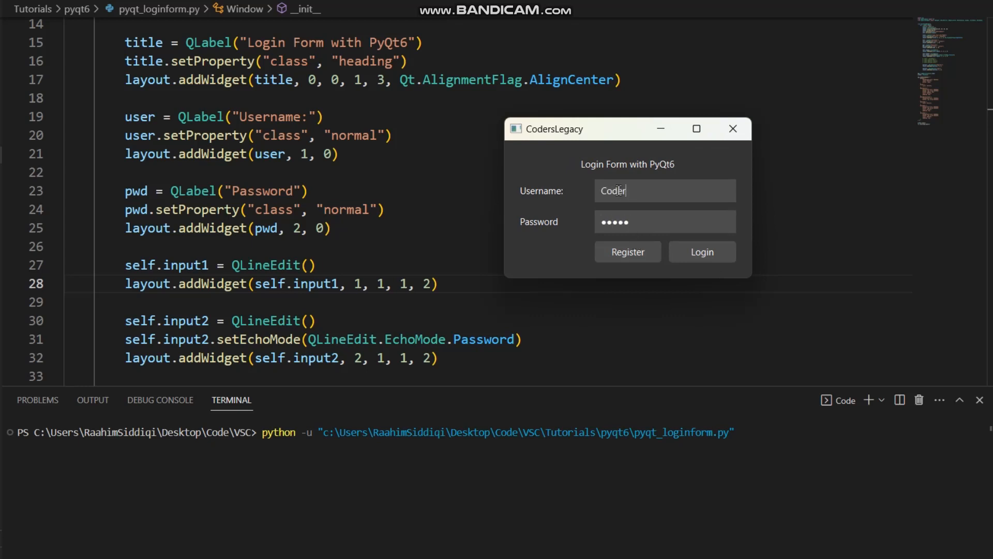
type("sLegacy")
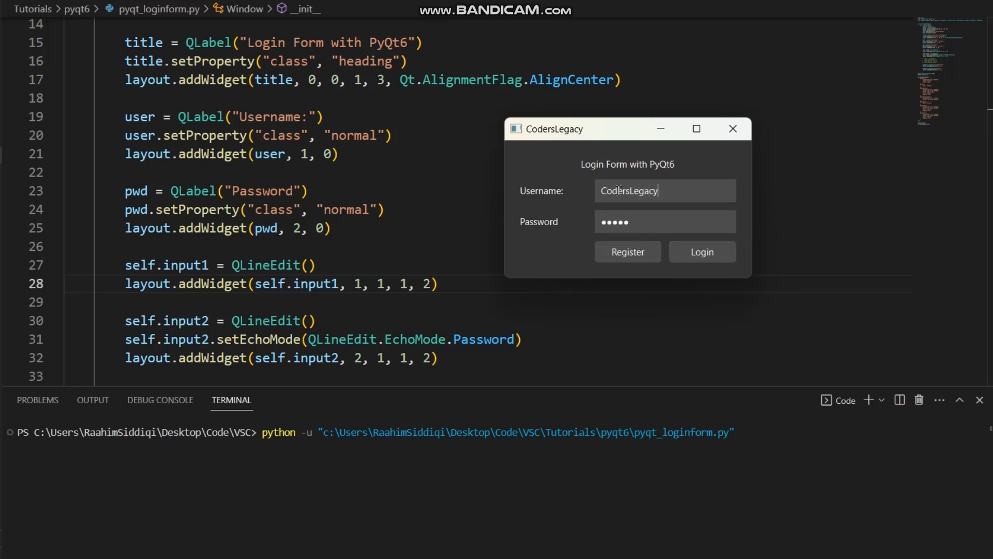
mouse_move(748, 278)
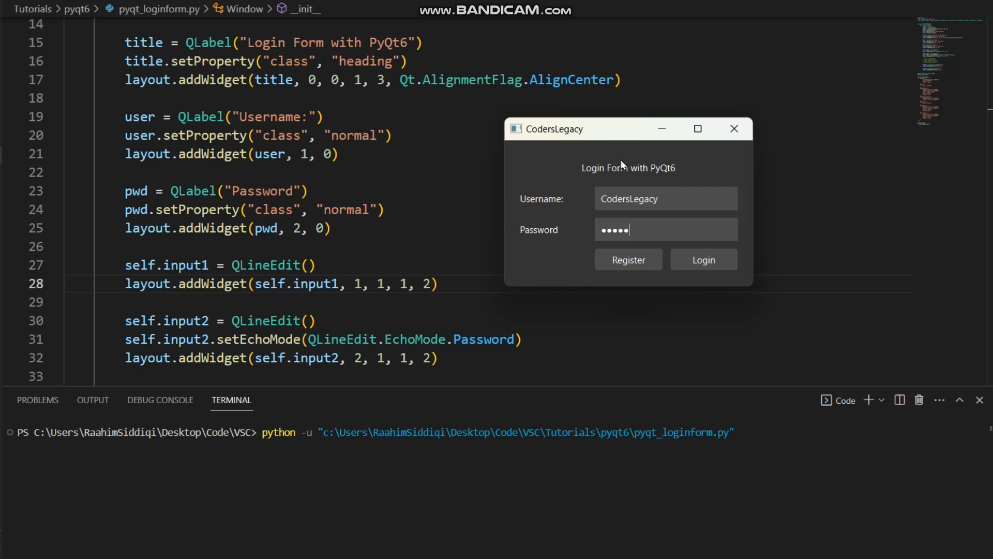
mouse_move(346, 274)
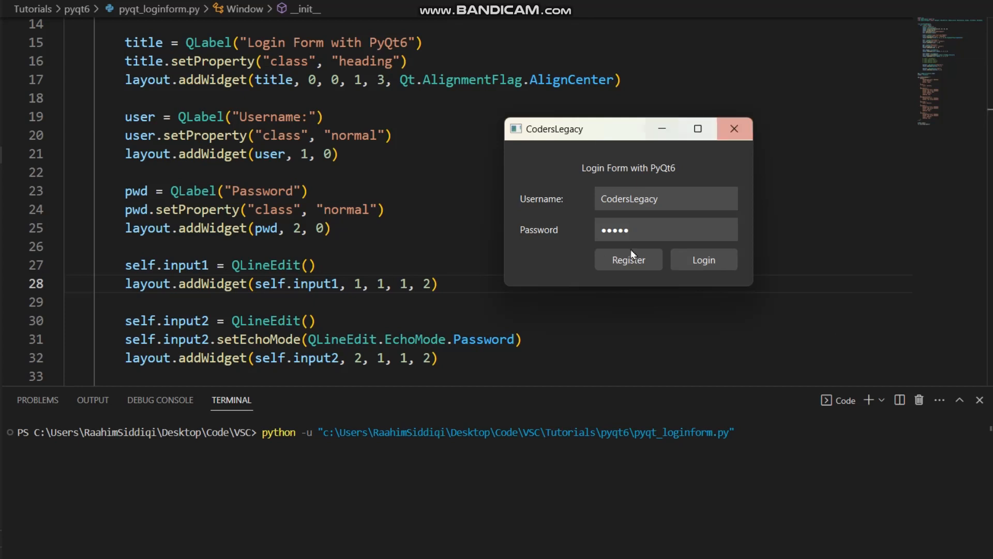
left_click(734, 128)
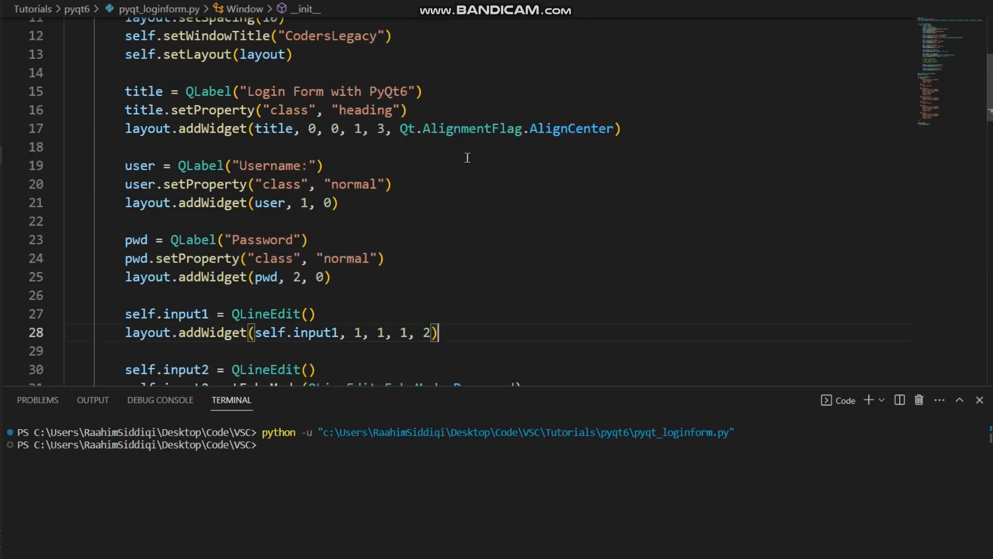
scroll("down", 3)
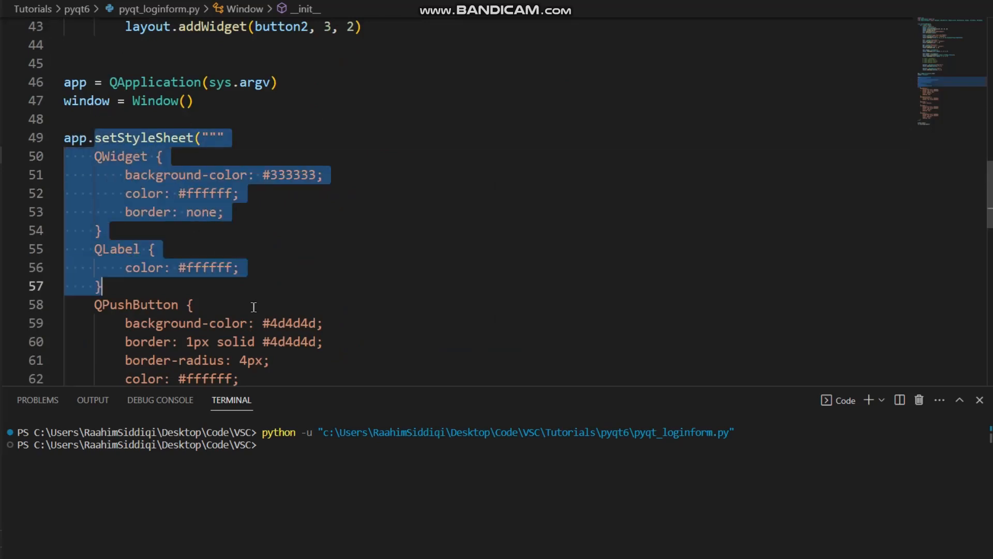
scroll("down", 3)
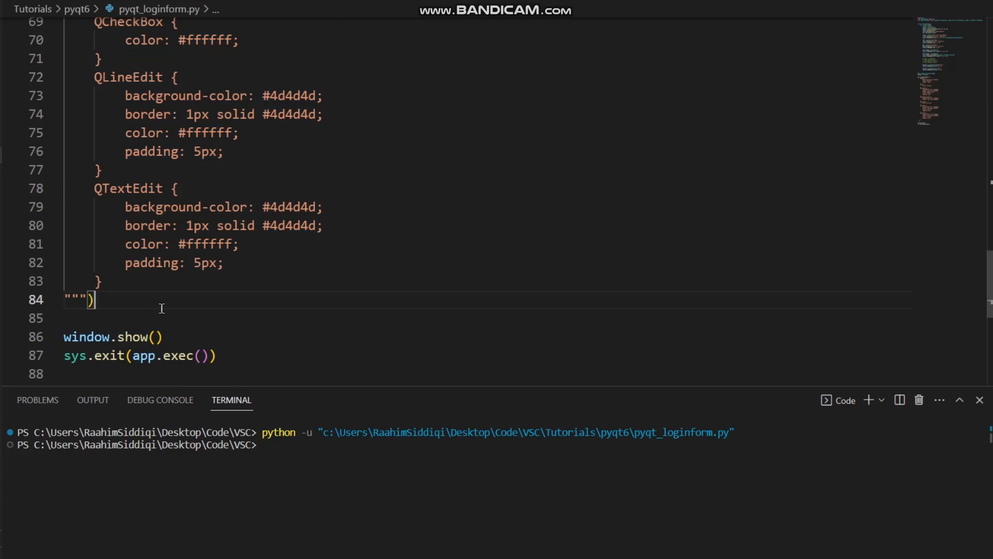
scroll("up", 3)
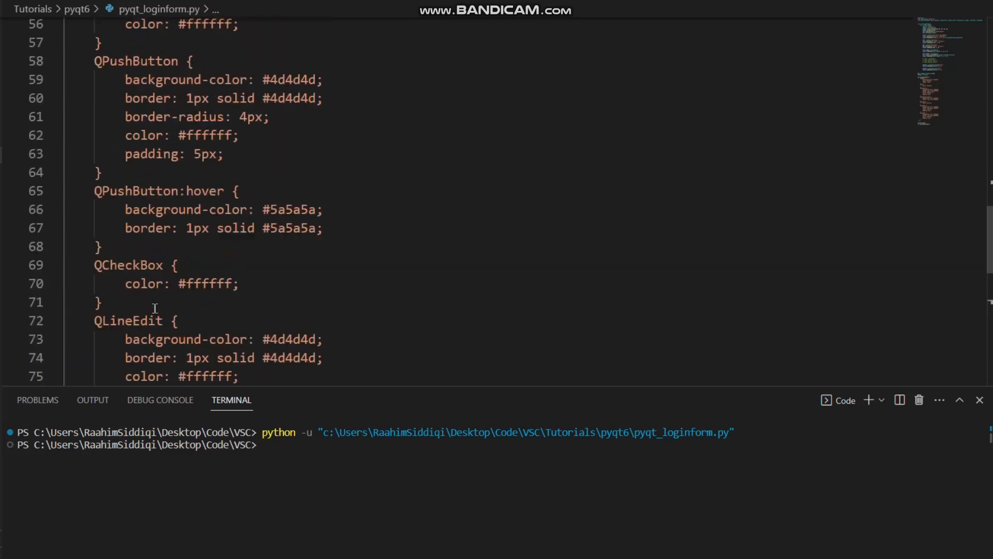
scroll("up", 3)
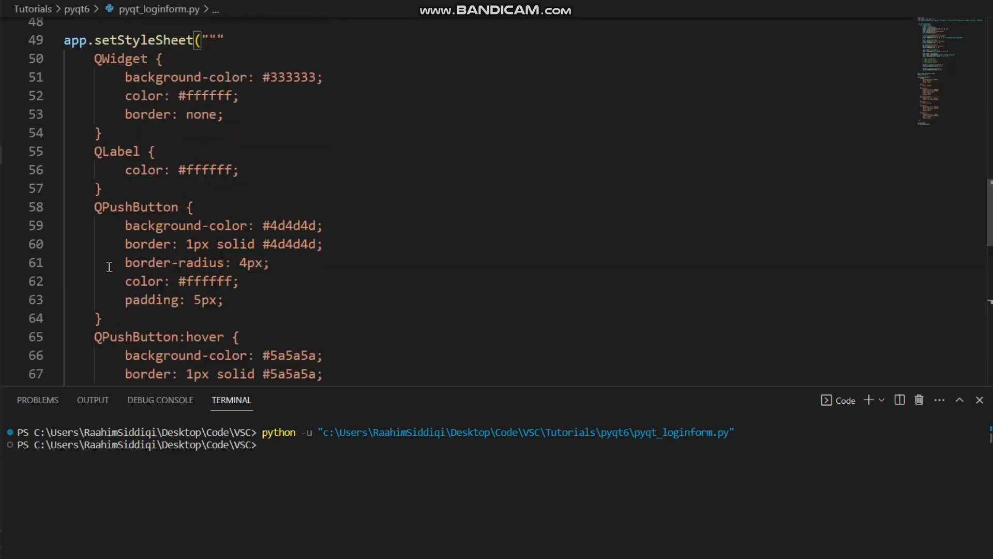
scroll("up", 3)
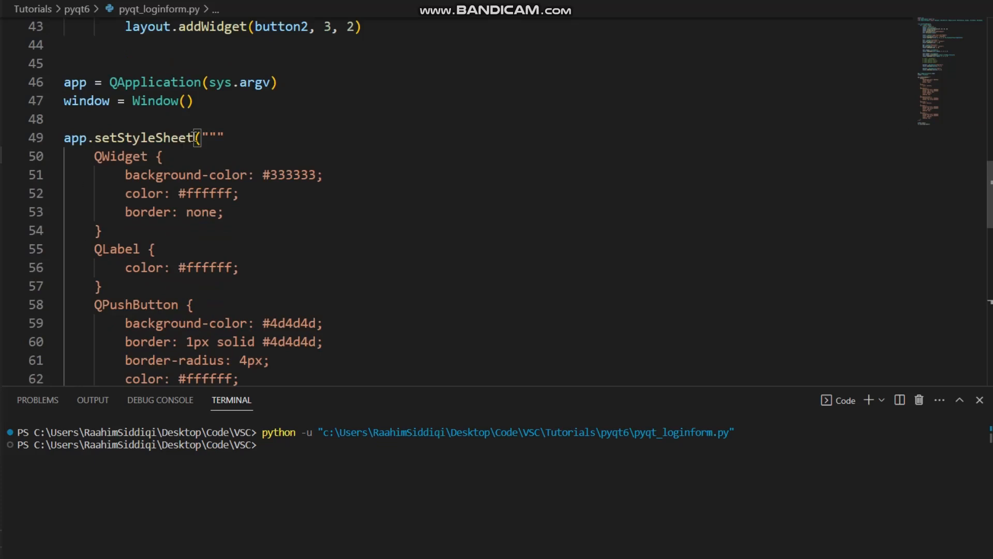
double_click(74, 137)
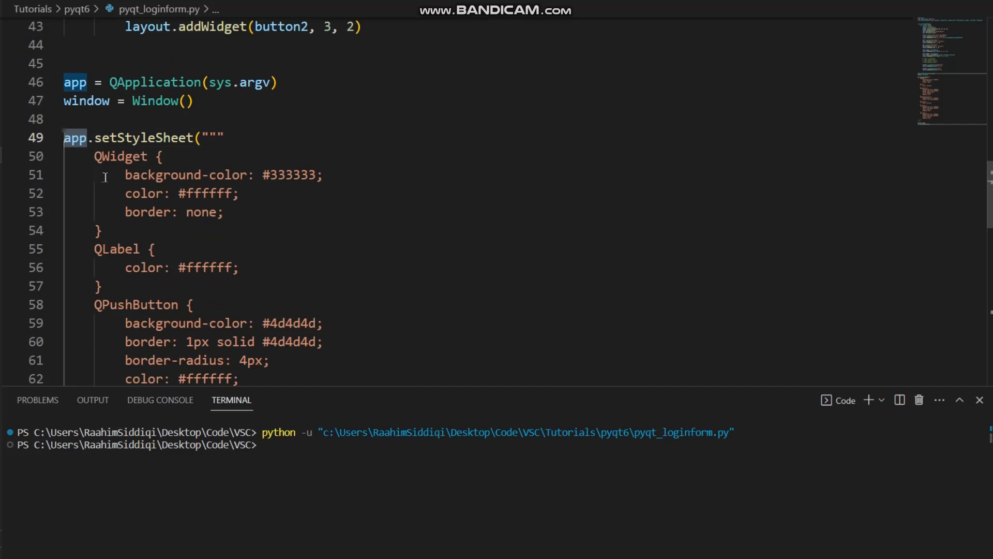
mouse_move(74, 138)
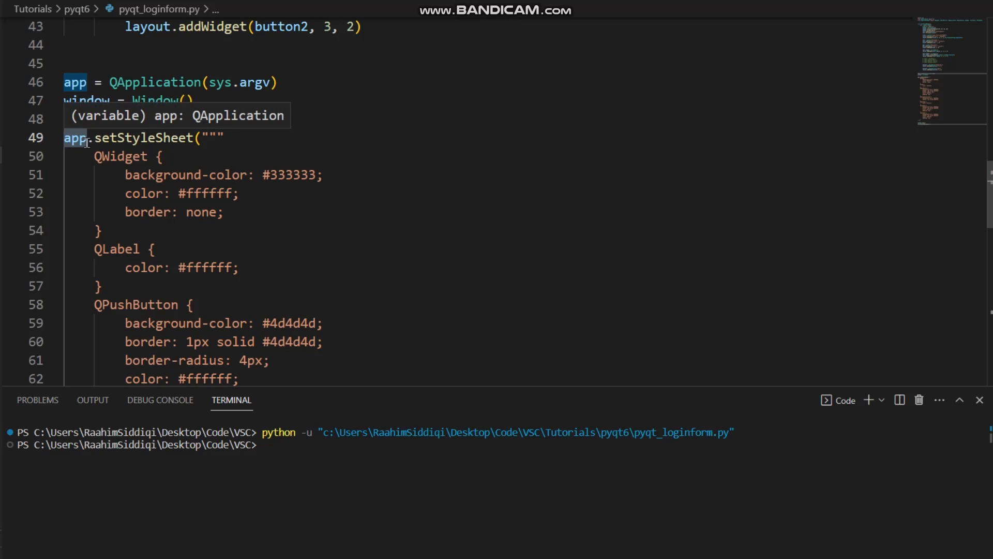
mouse_move(201, 146)
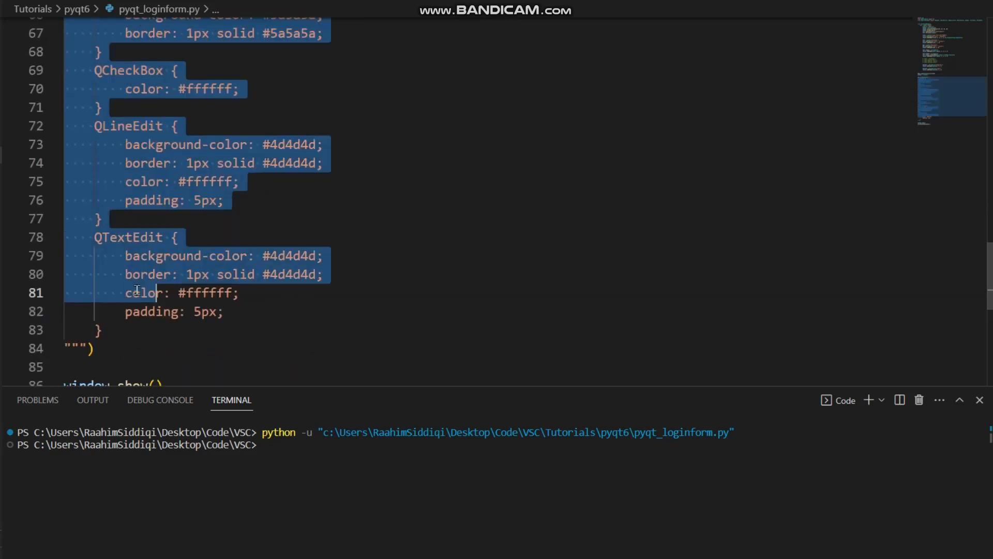
scroll("up", 3)
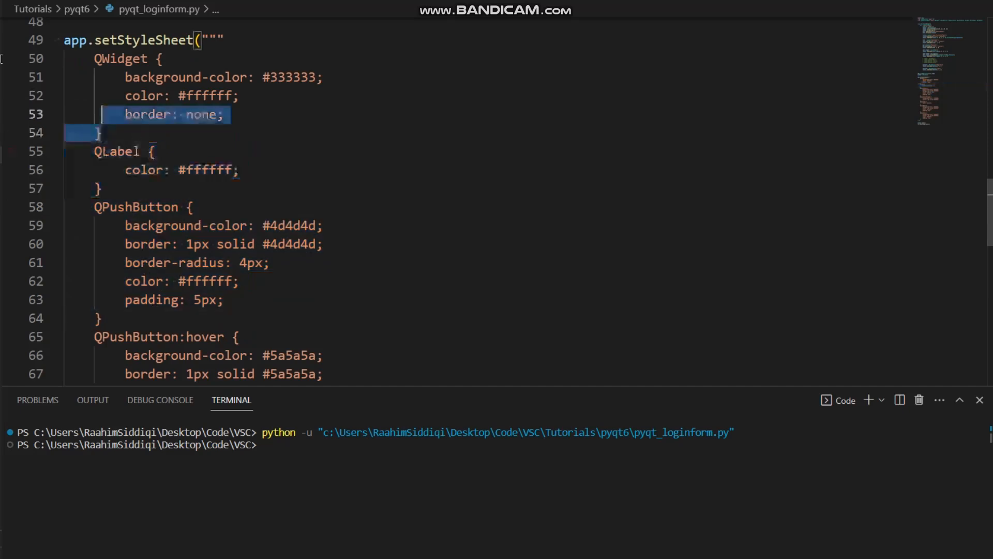
left_click(105, 189)
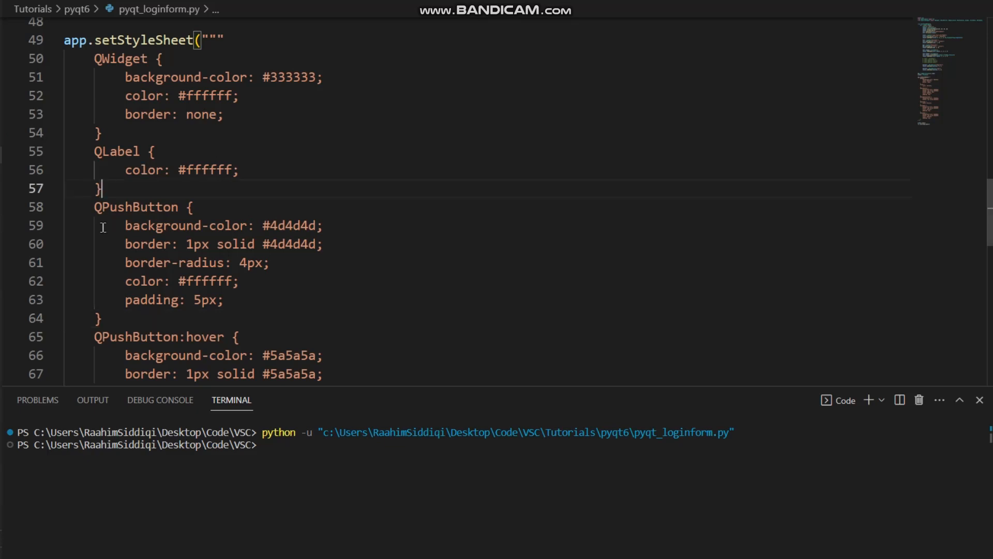
mouse_move(248, 106)
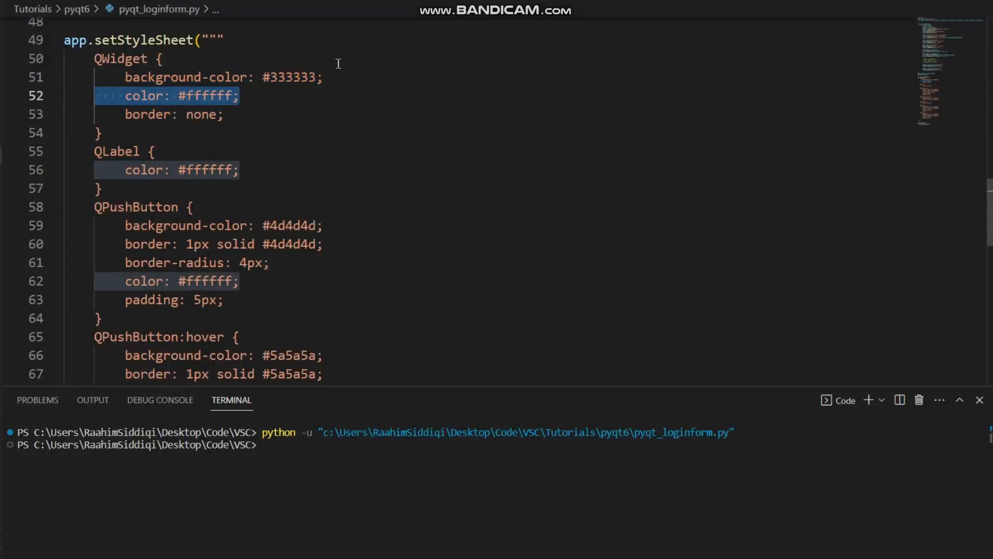
left_click(195, 128)
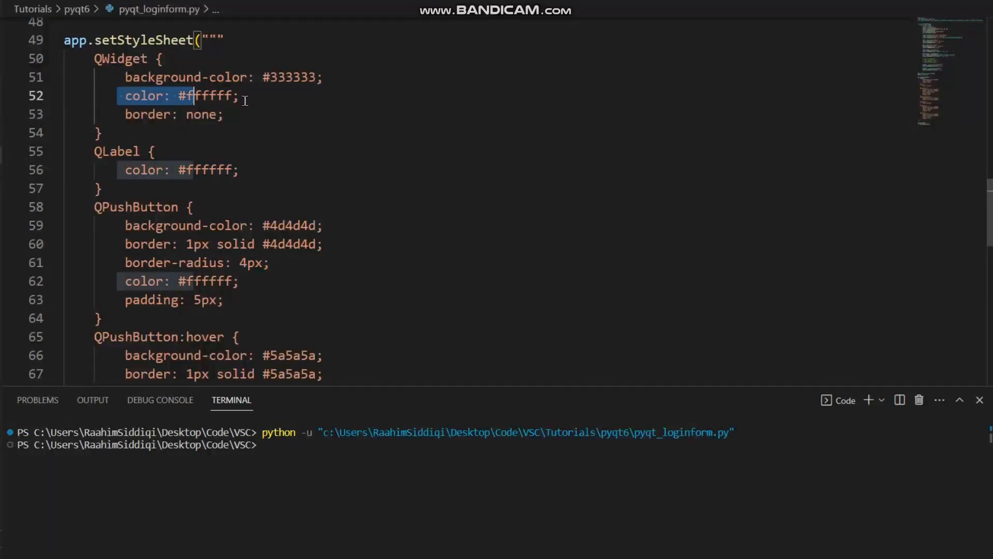
scroll("down", 3)
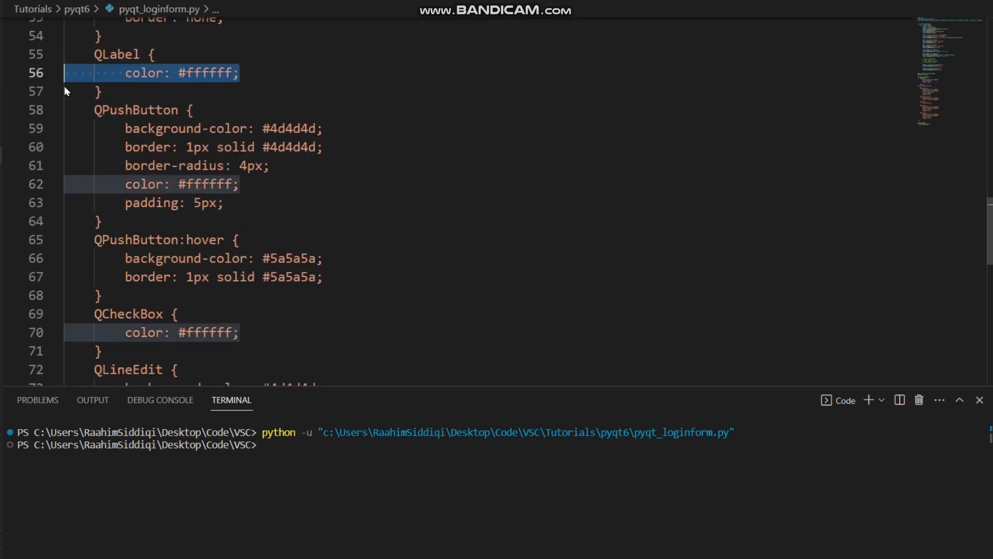
scroll("down", 3)
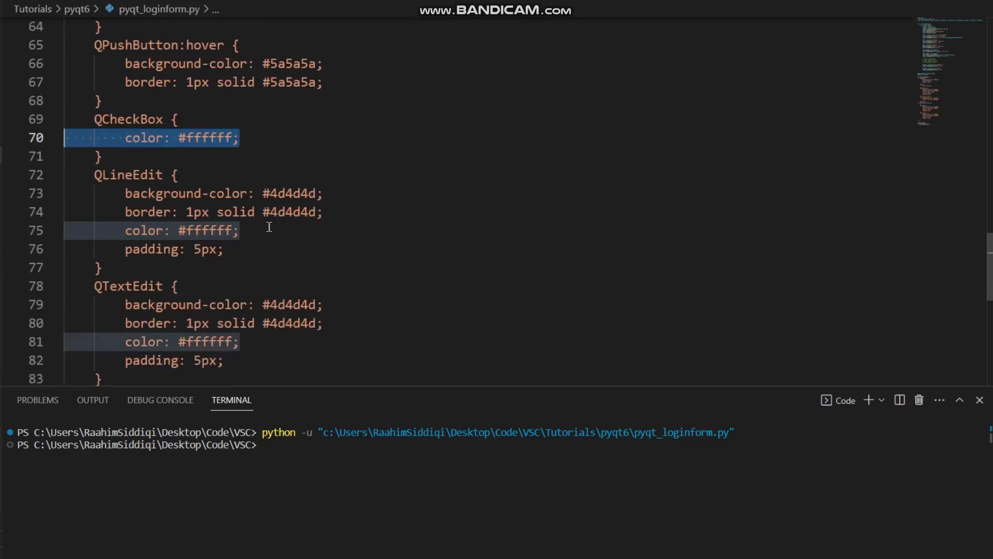
scroll("down", 3)
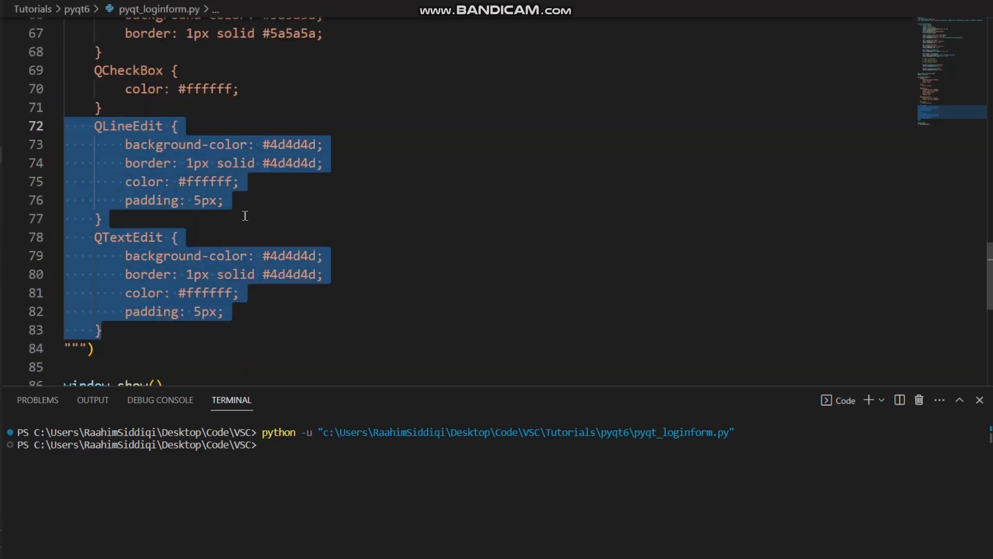
scroll("up", 3)
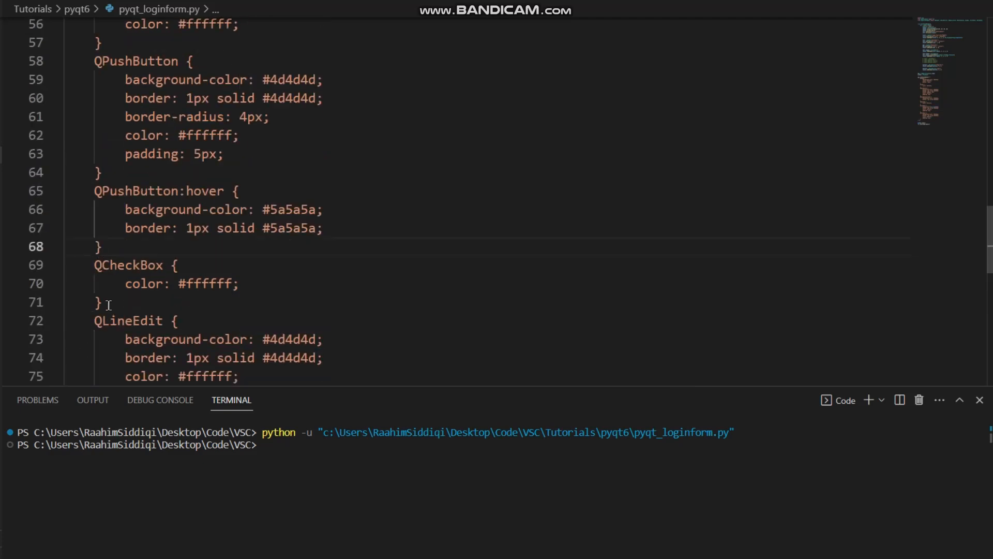
mouse_move(122, 213)
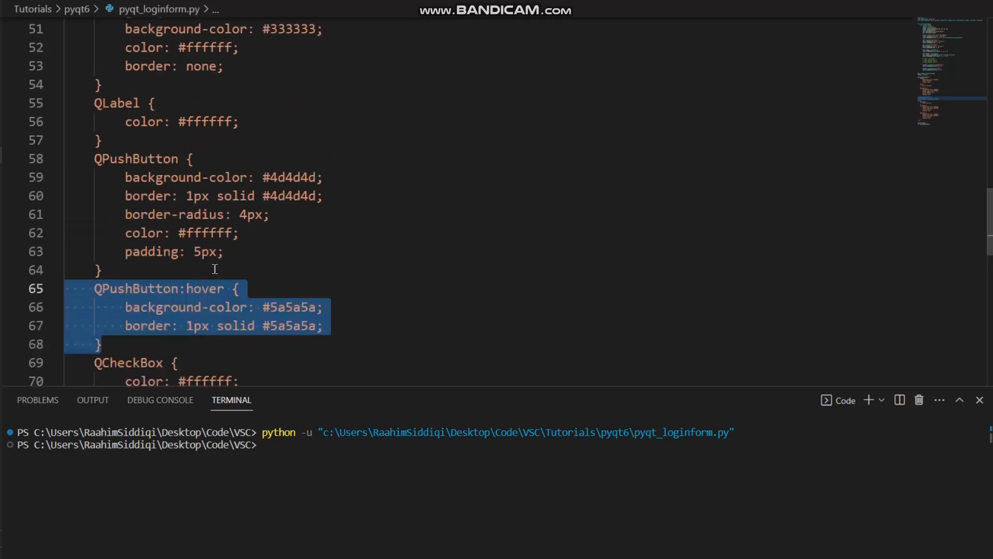
left_click(142, 275)
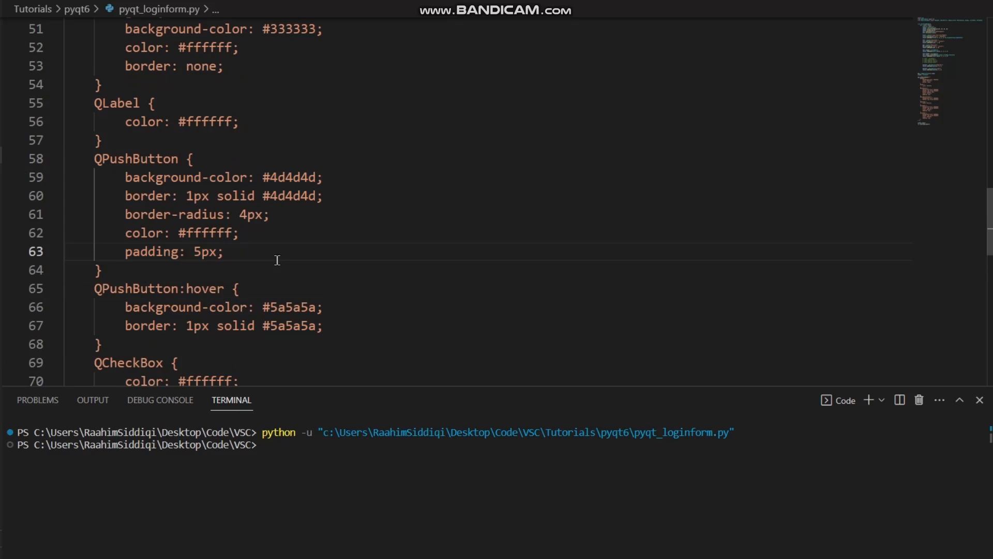
scroll("up", 3)
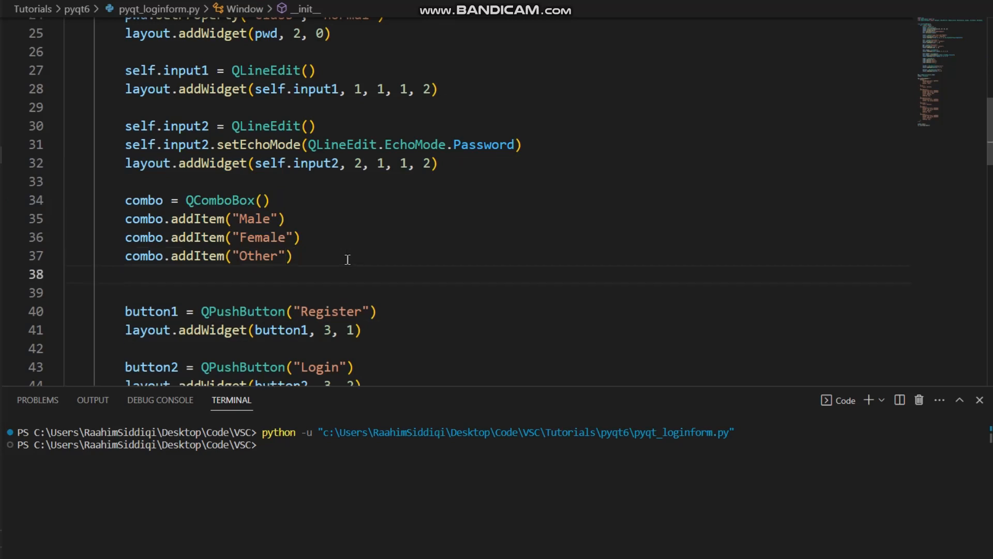
Step: Add layout.addWidget(self.input2, 2, 1, 1, 2) placing the password field in grid row 2
type("layout.addWidget(self.input2, 2, 1, 1, 2)")
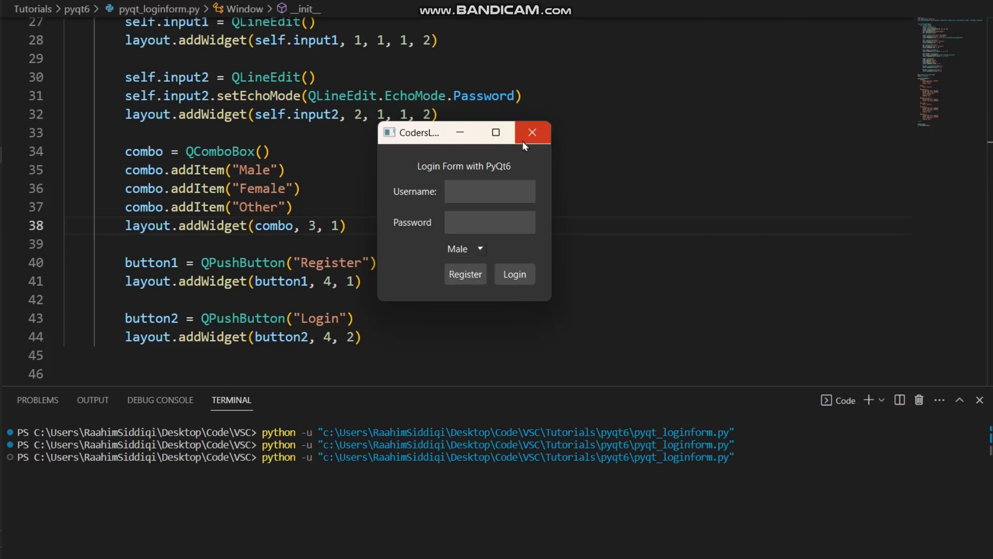
Step: Close the dark login window and rerun the script after removing the QWidget colours
left_click(532, 132)
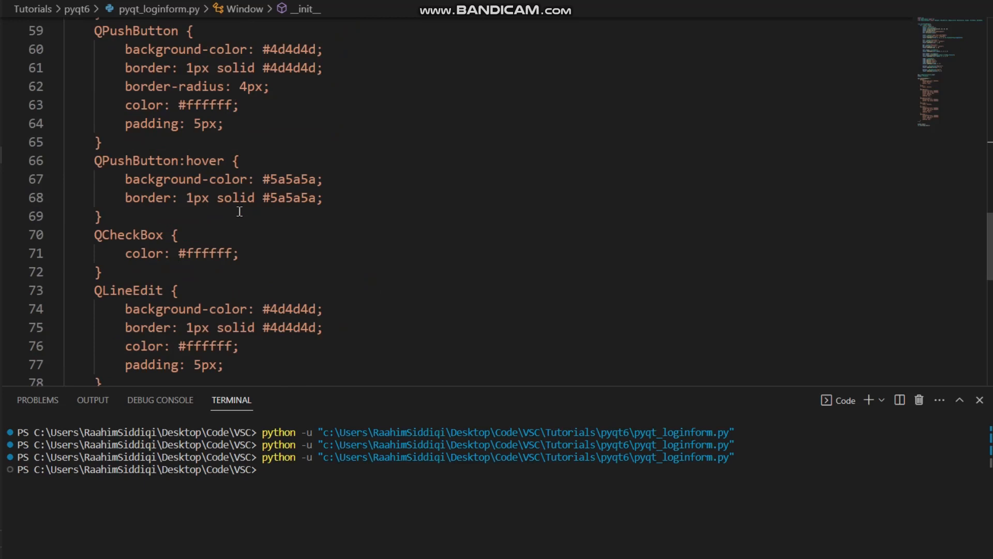
scroll("up", 3)
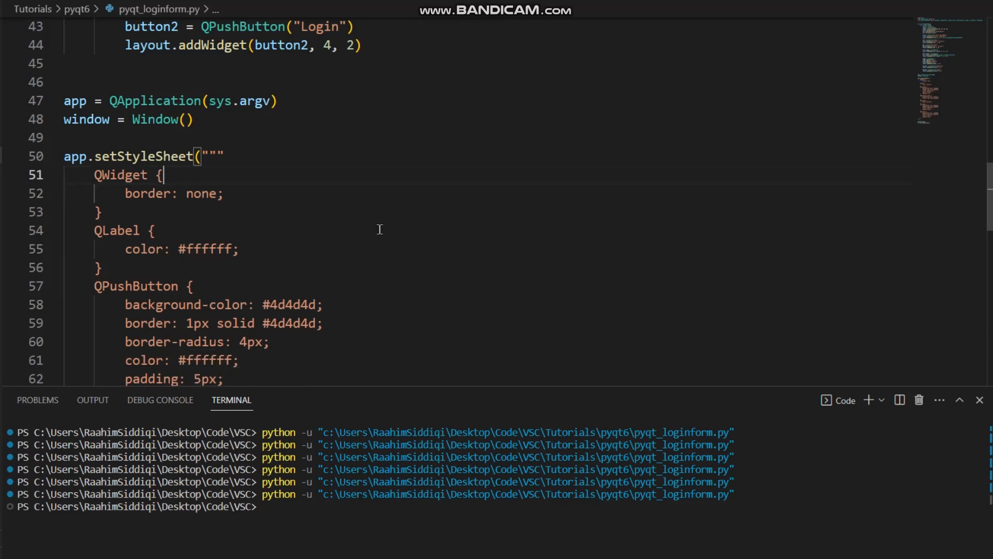
key("Return")
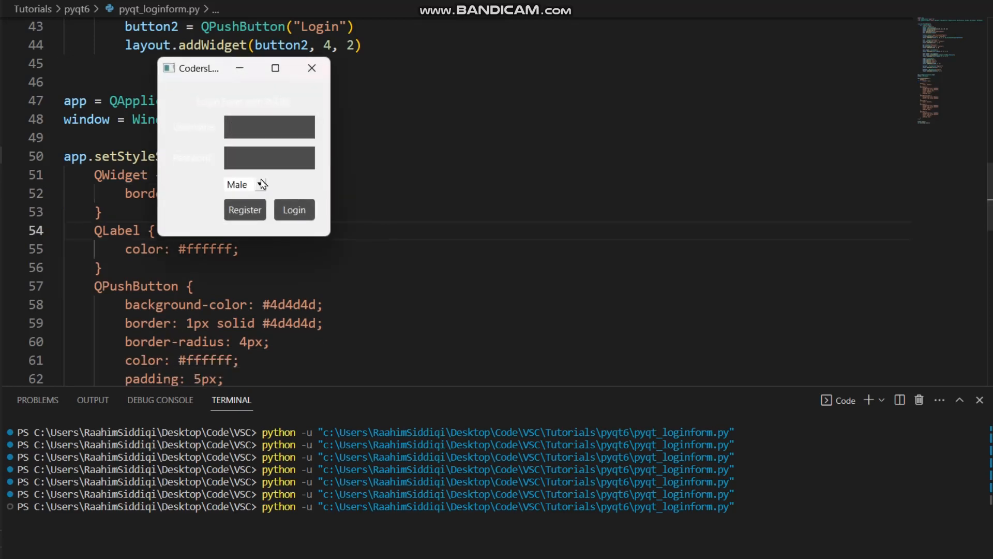
Step: Inspect the light-themed form, focusing its Username field, then close it
left_click(244, 184)
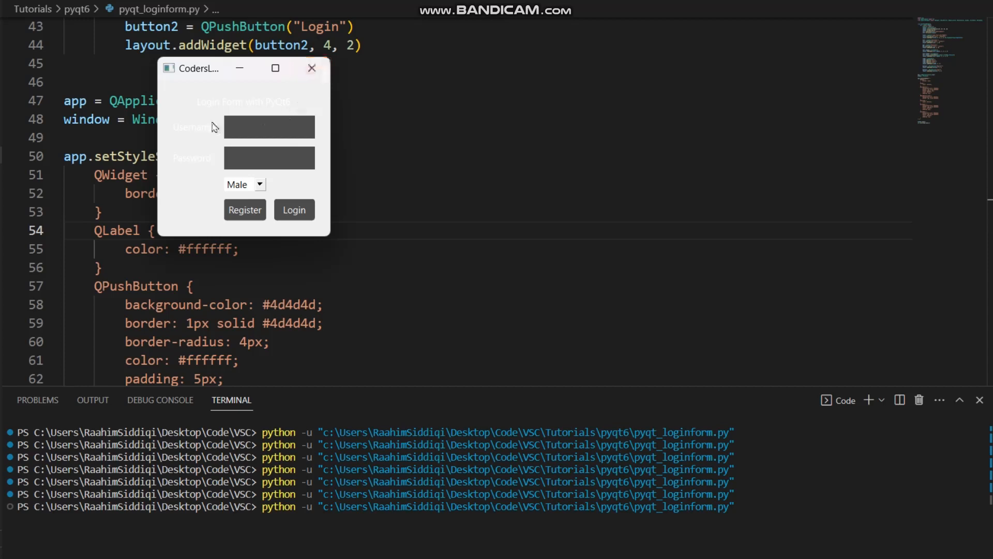
left_click(269, 127)
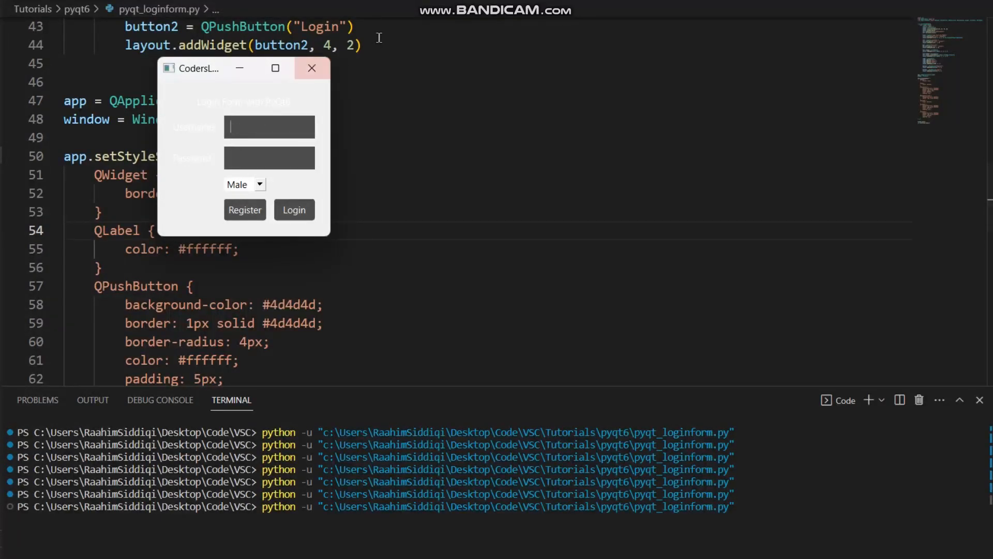
mouse_move(317, 92)
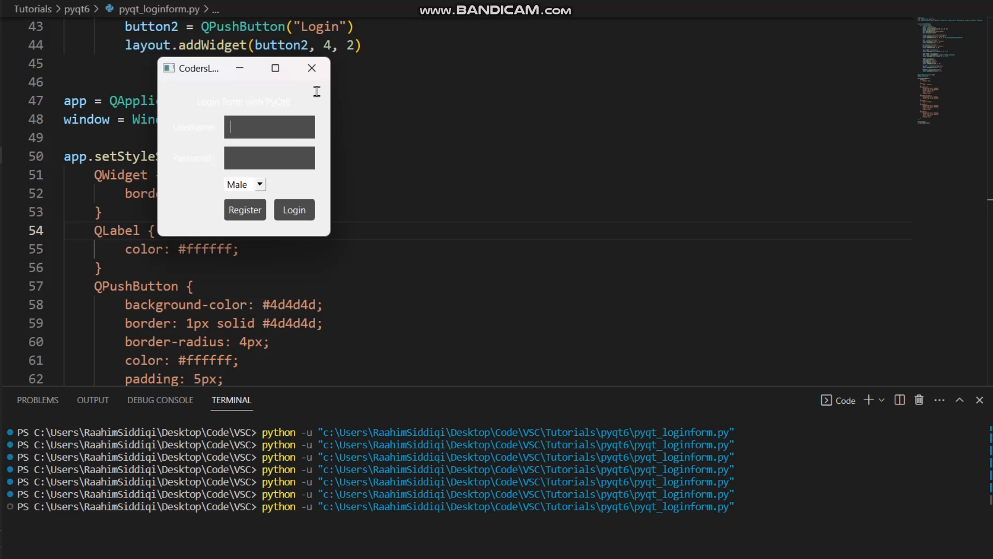
left_click(312, 68)
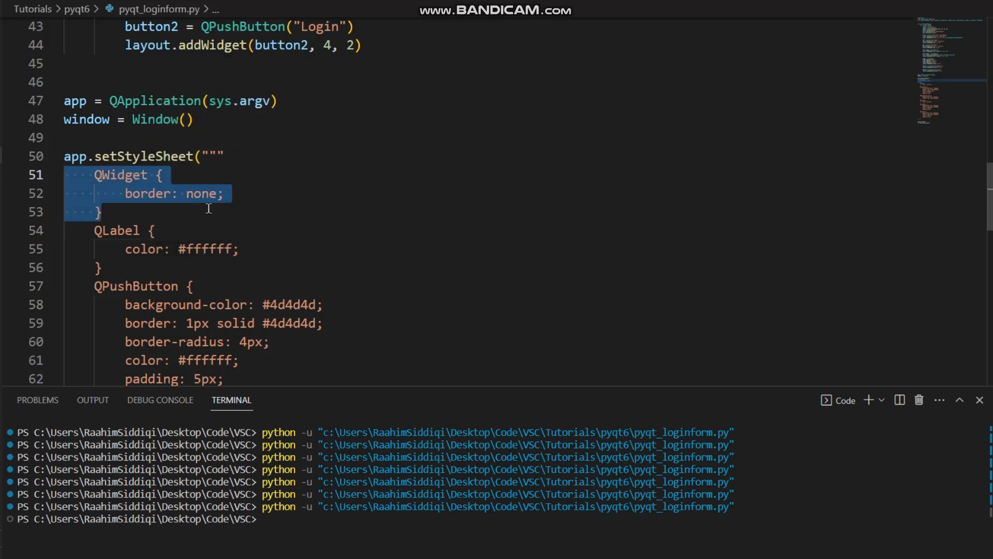
scroll("up", 3)
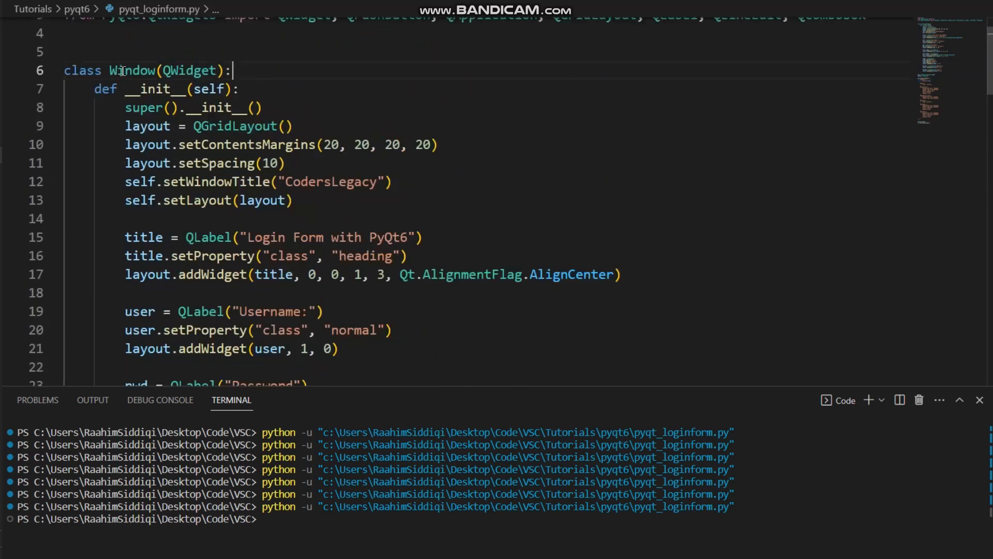
Step: Delete the blank line between the style rules and review the rest of the stylesheet
scroll("down", 3)
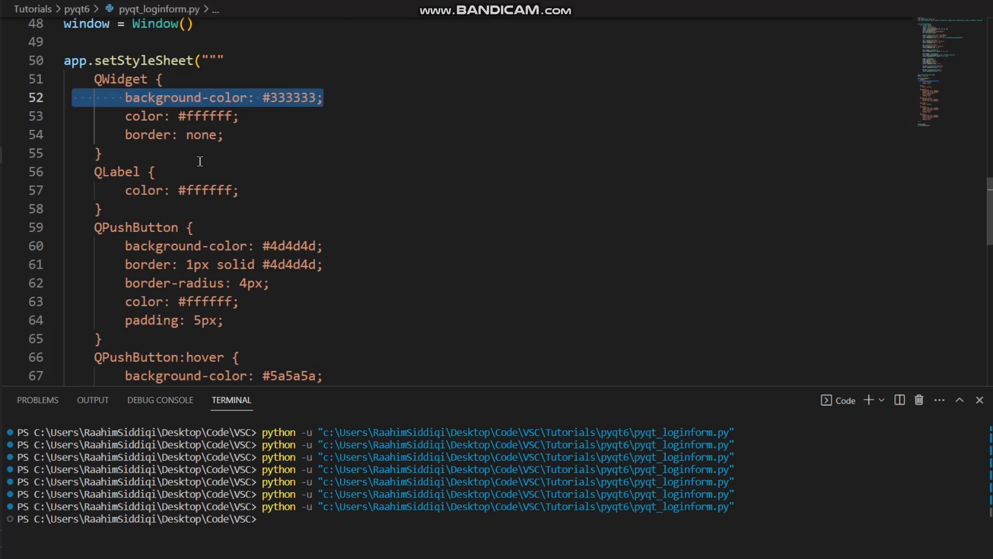
mouse_move(327, 145)
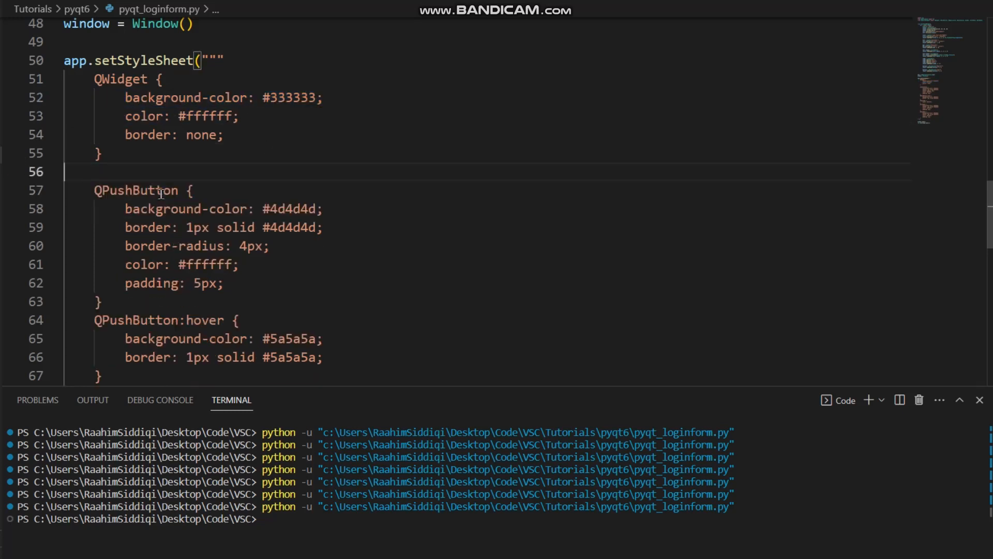
key("Return")
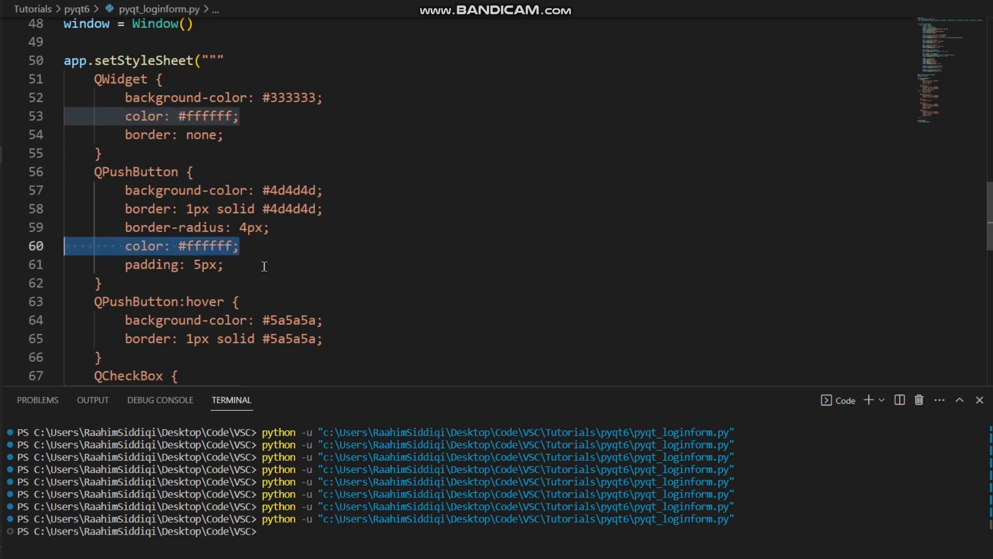
scroll("down", 3)
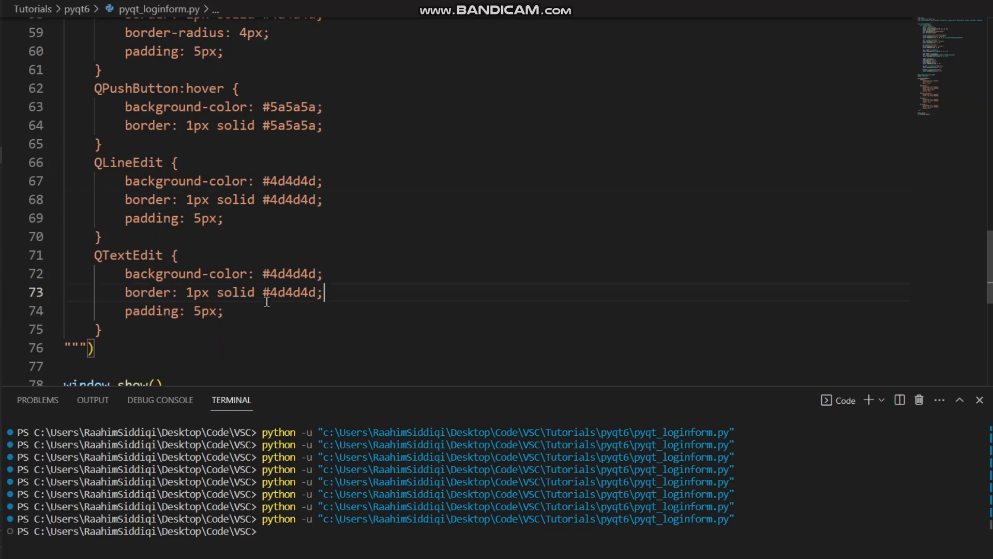
key("Return")
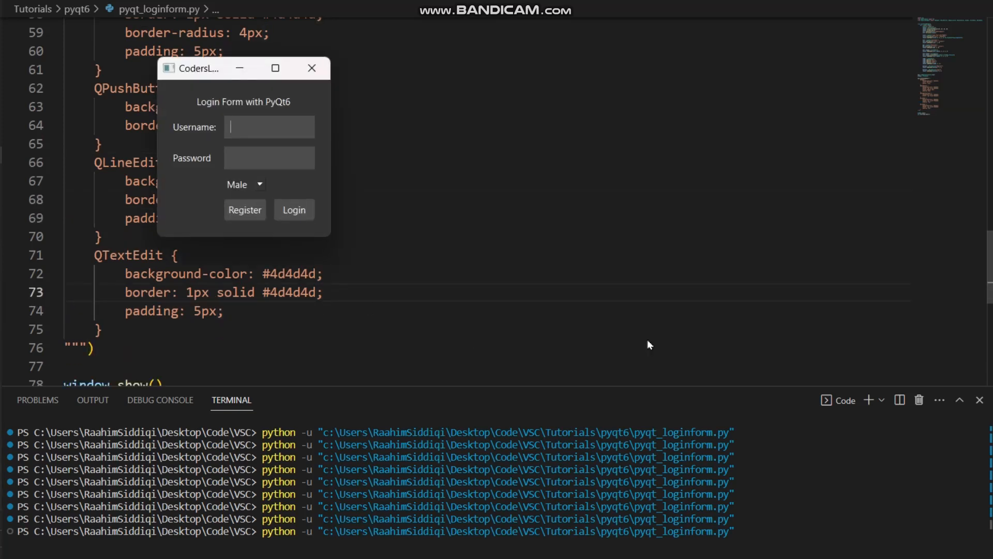
left_click(244, 184)
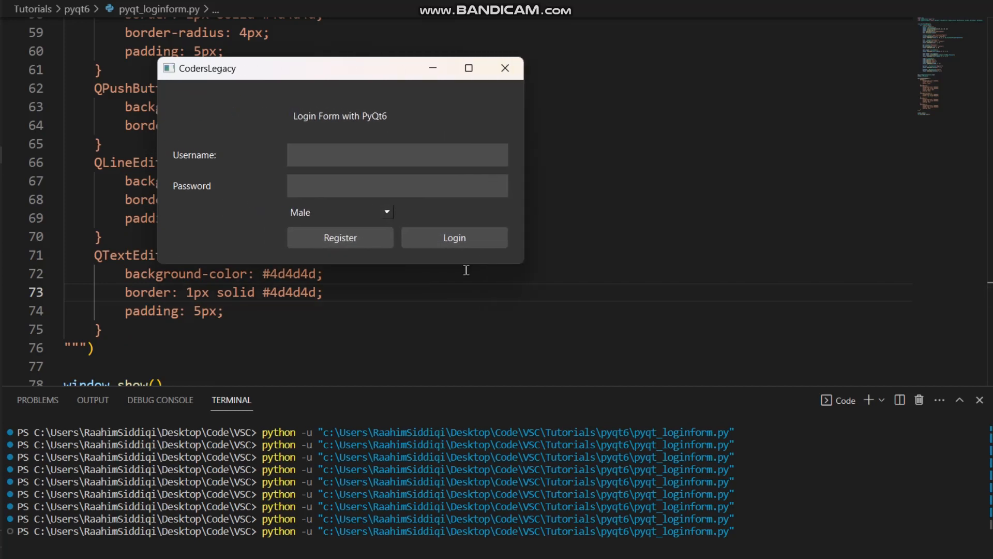
mouse_move(329, 142)
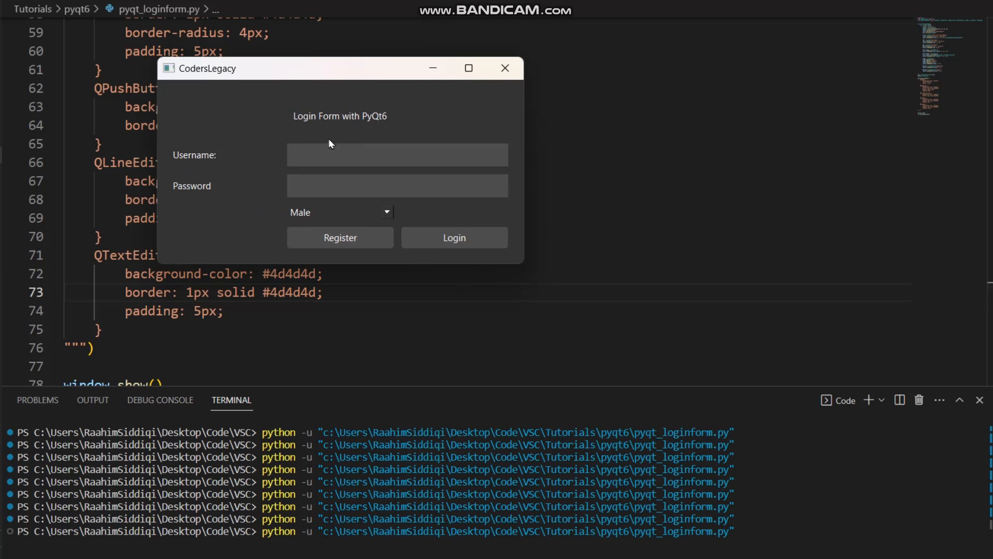
left_click(339, 211)
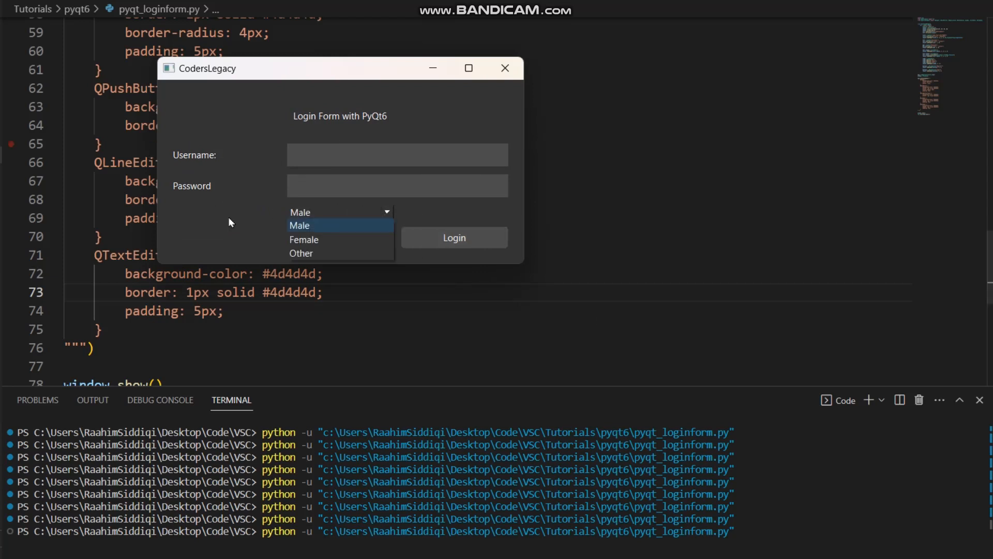
mouse_move(319, 228)
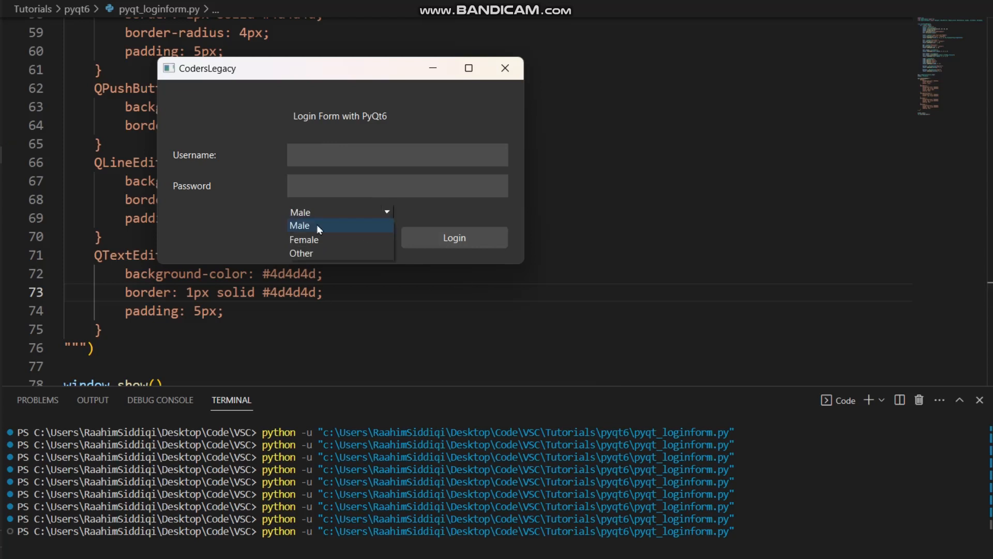
mouse_move(403, 209)
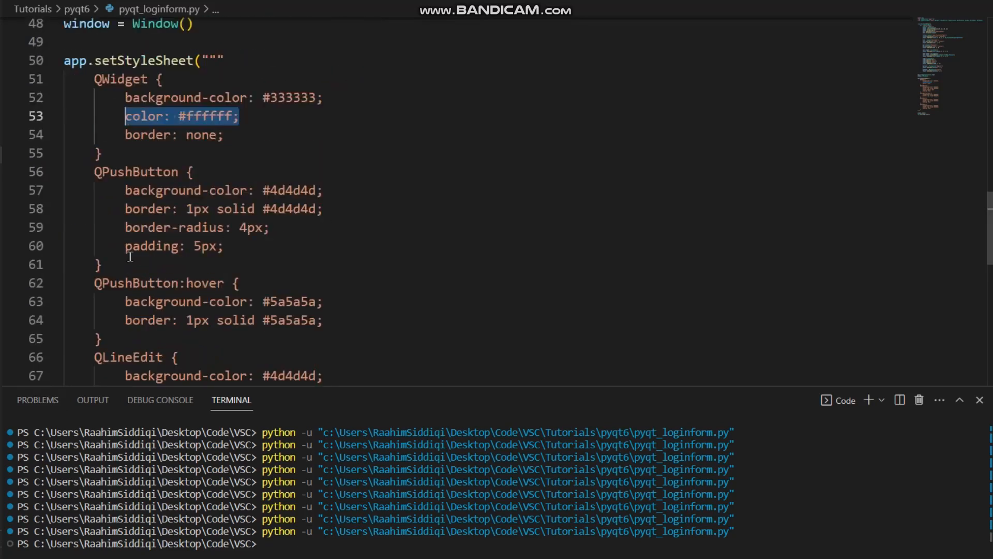
Step: Add 'color: #1d1d1d;' to the QPushButton rule, reusing the hex from its background line
scroll("down", 3)
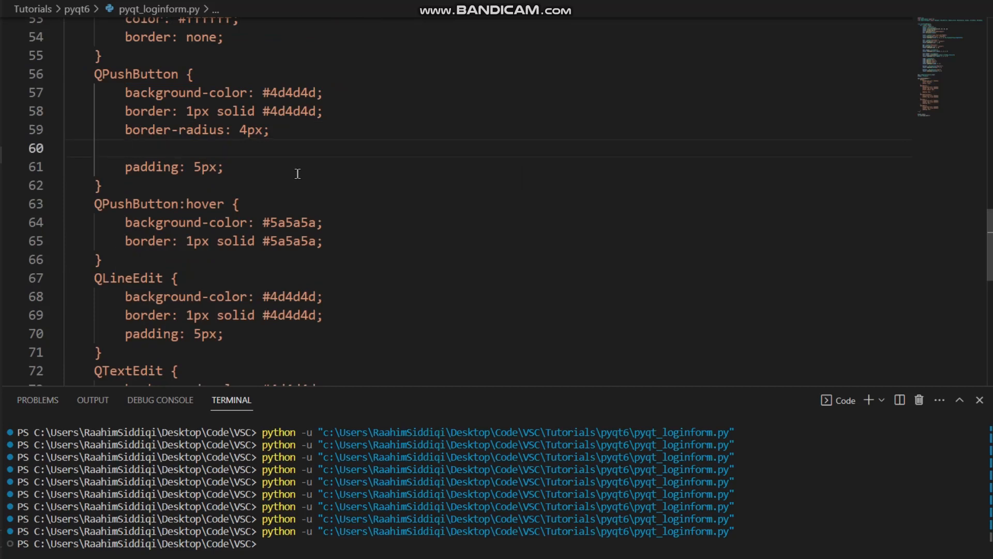
type("color")
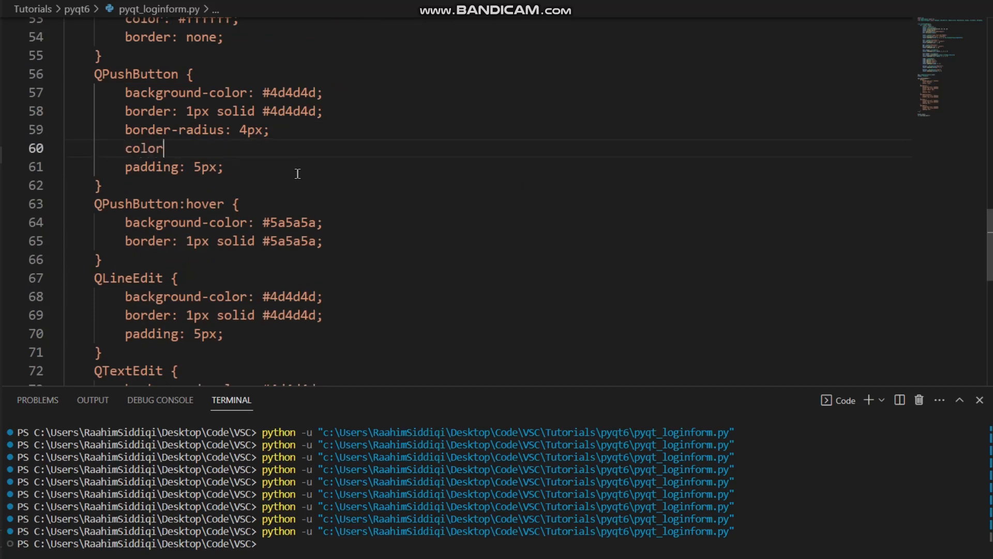
type(": \"")
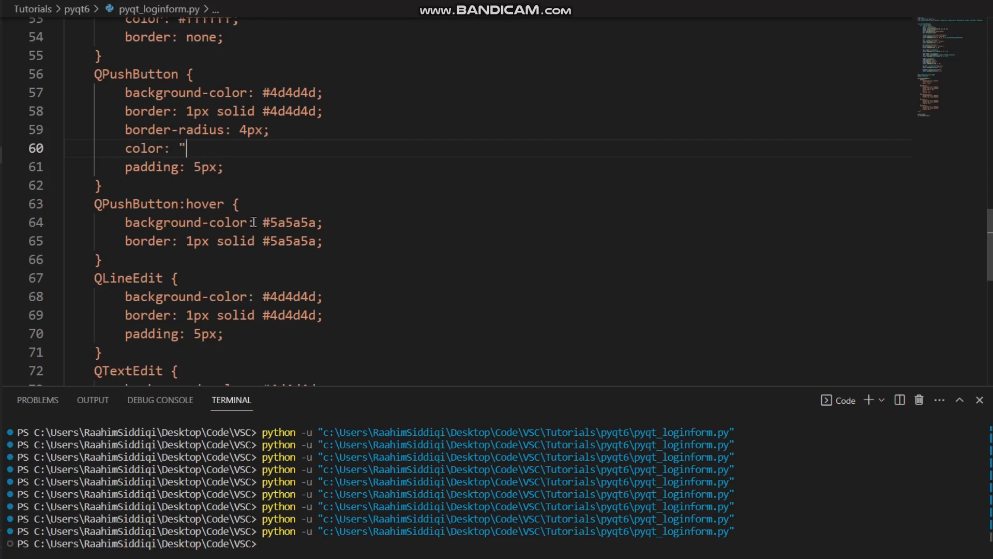
double_click(292, 92)
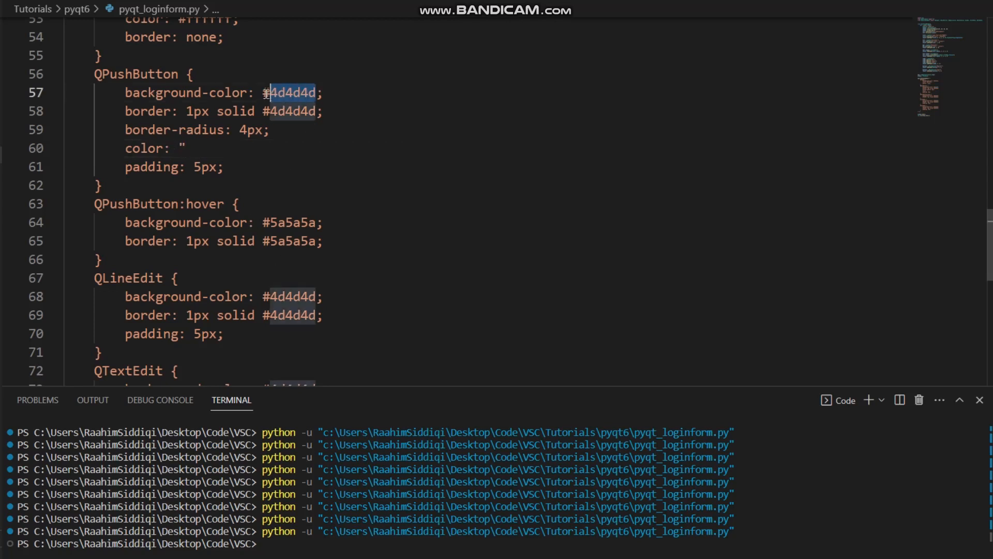
left_click(200, 165)
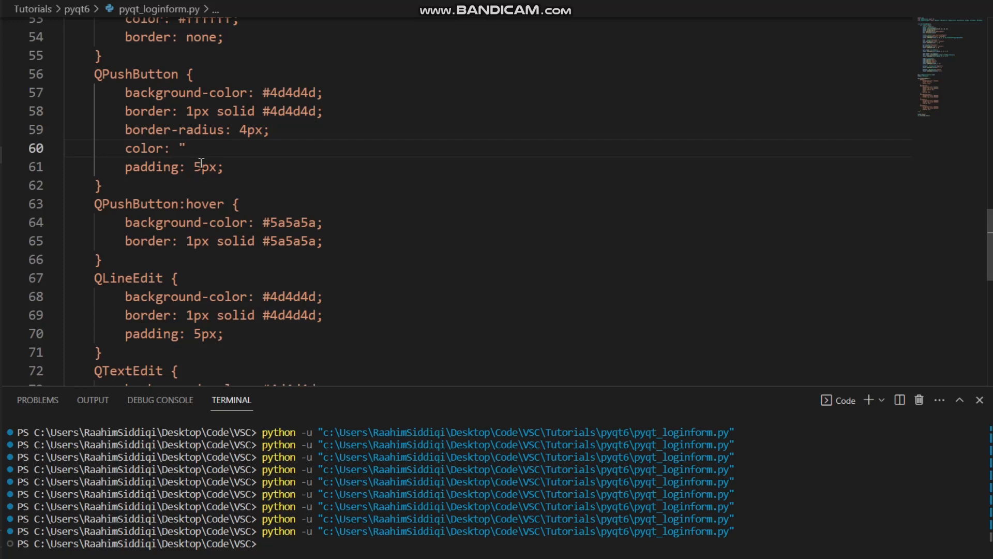
type("#4d4d4d")
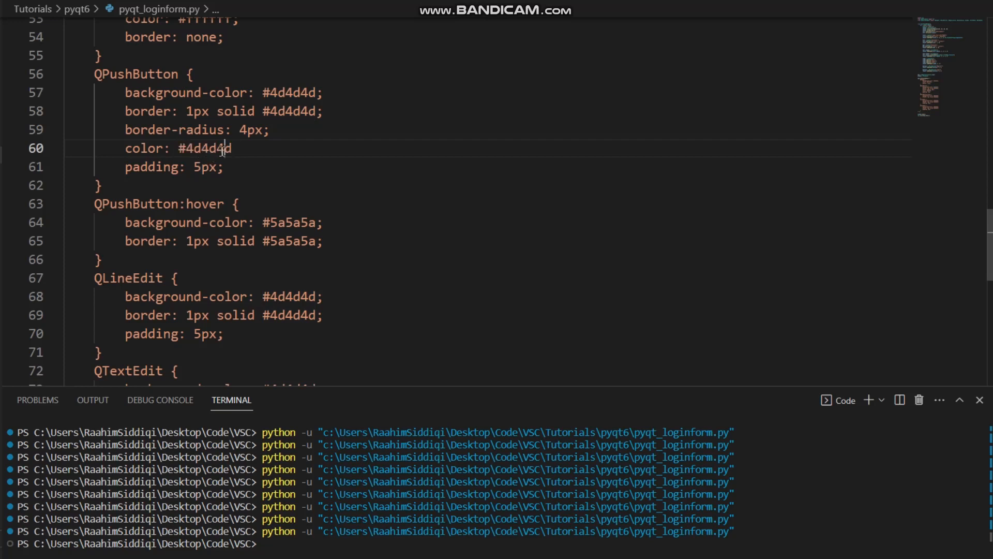
type("1d")
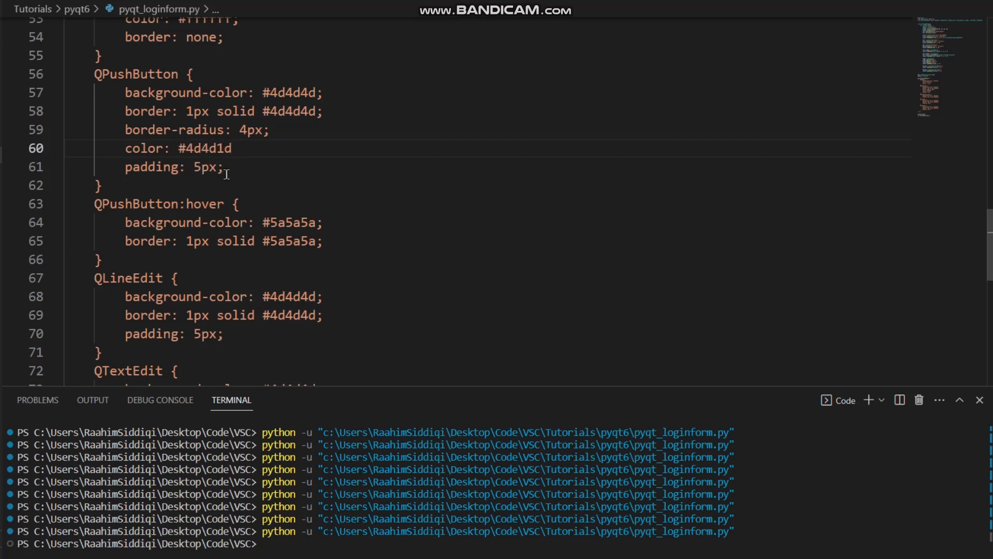
type("1d1d1d")
type("jk")
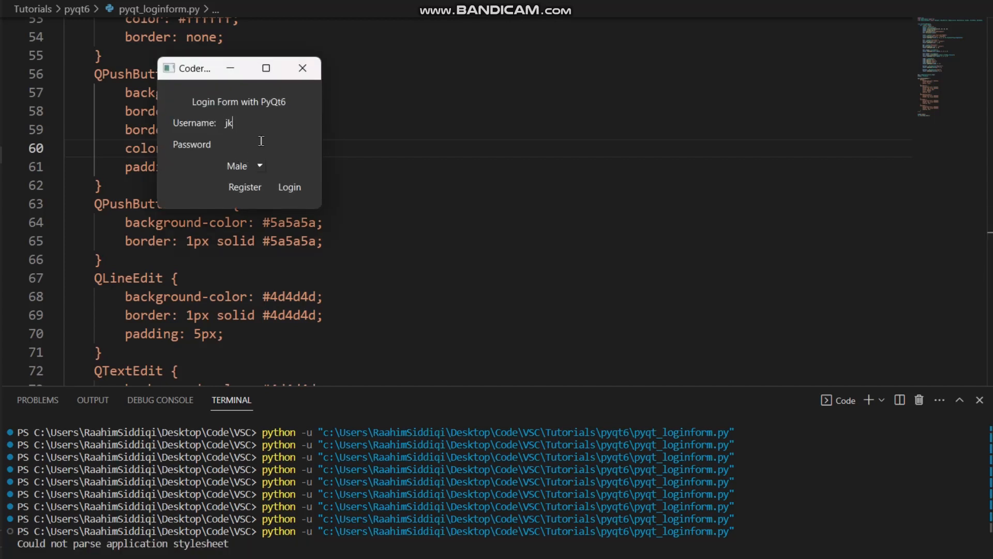
Step: Rerun the login form and move the dark window around to compare with the code
left_click_drag(239, 68, 561, 164)
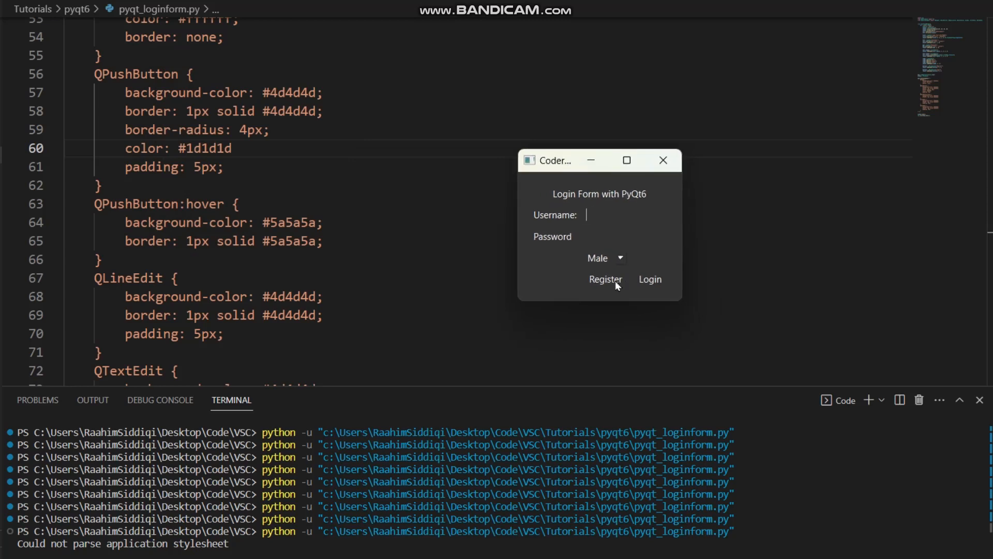
left_click(663, 160)
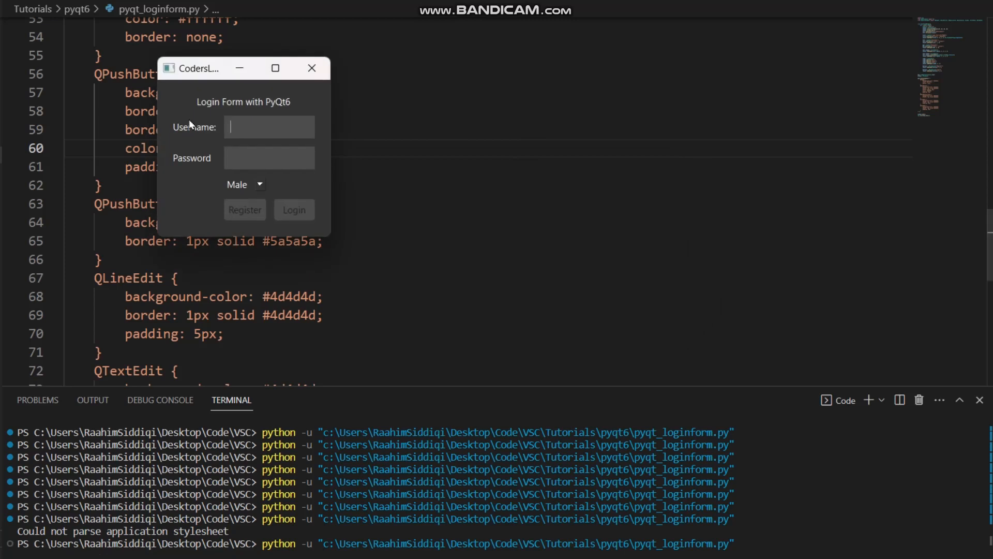
left_click_drag(243, 69, 500, 110)
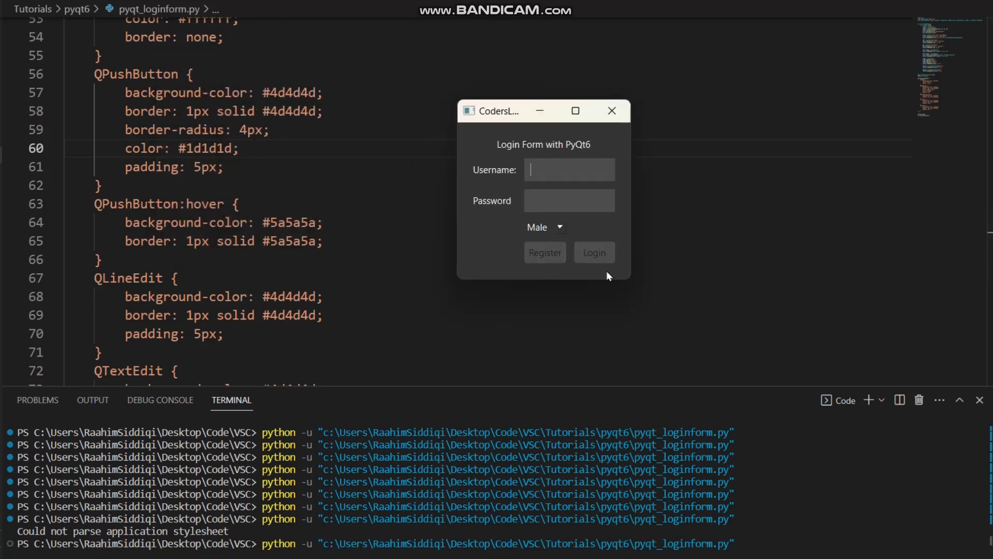
mouse_move(545, 253)
type("ffffff")
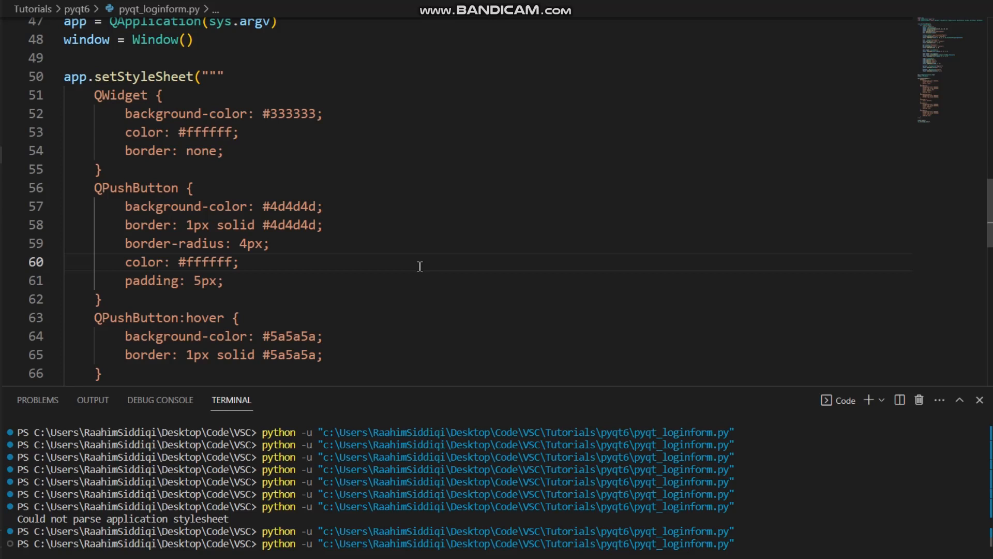
mouse_move(187, 123)
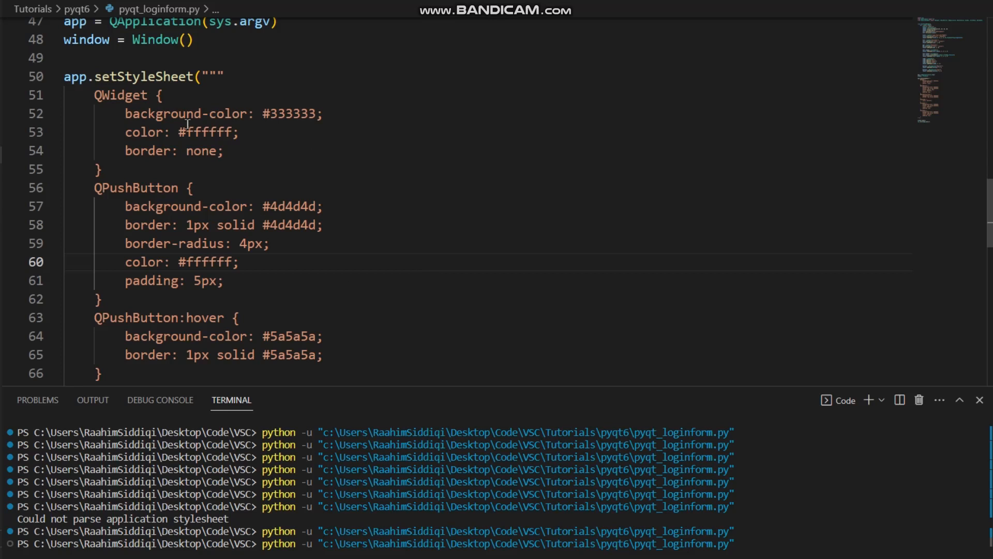
mouse_move(469, 271)
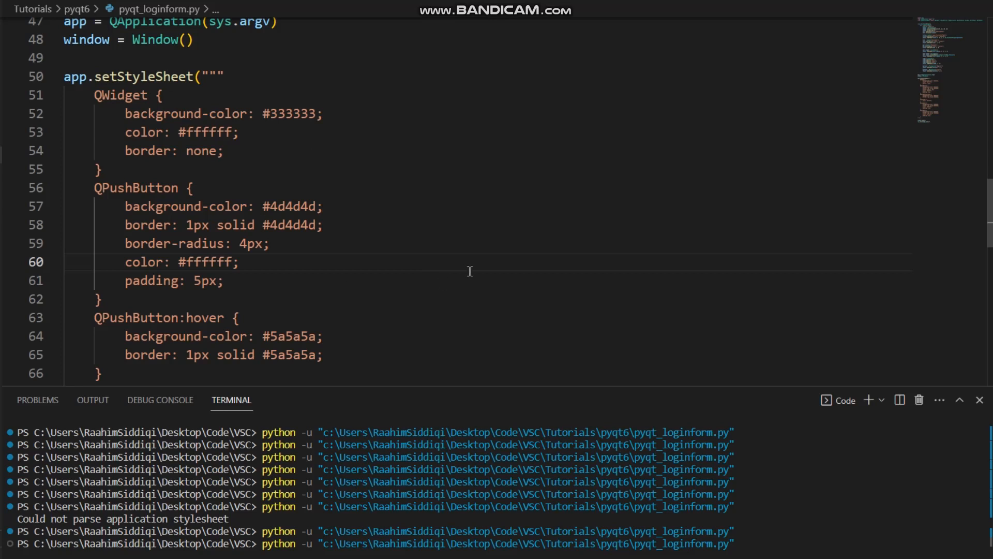